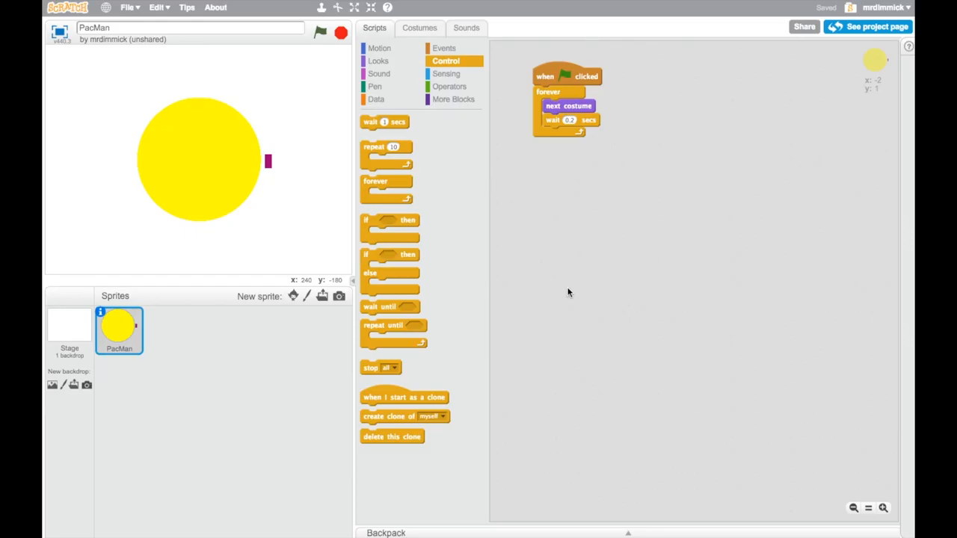
mouse_move(531, 287)
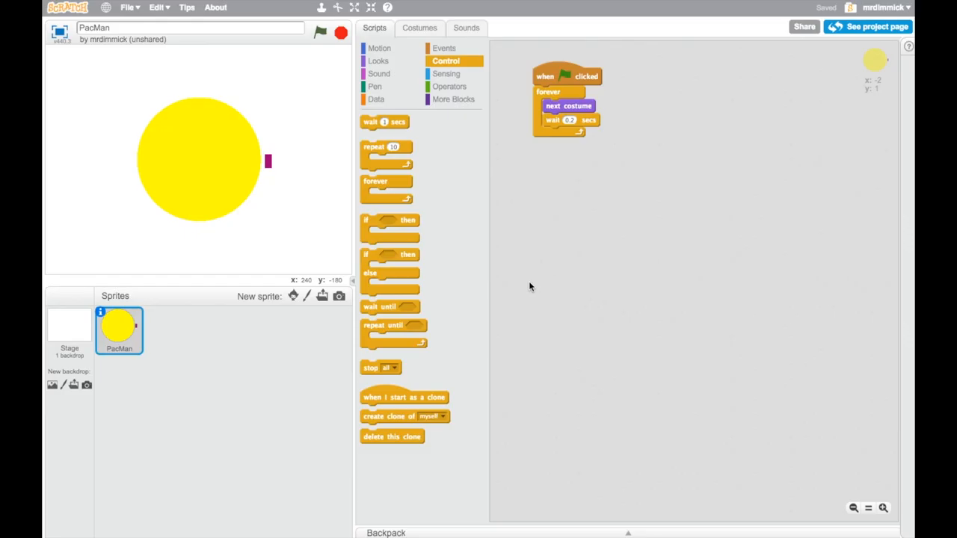
mouse_move(460, 177)
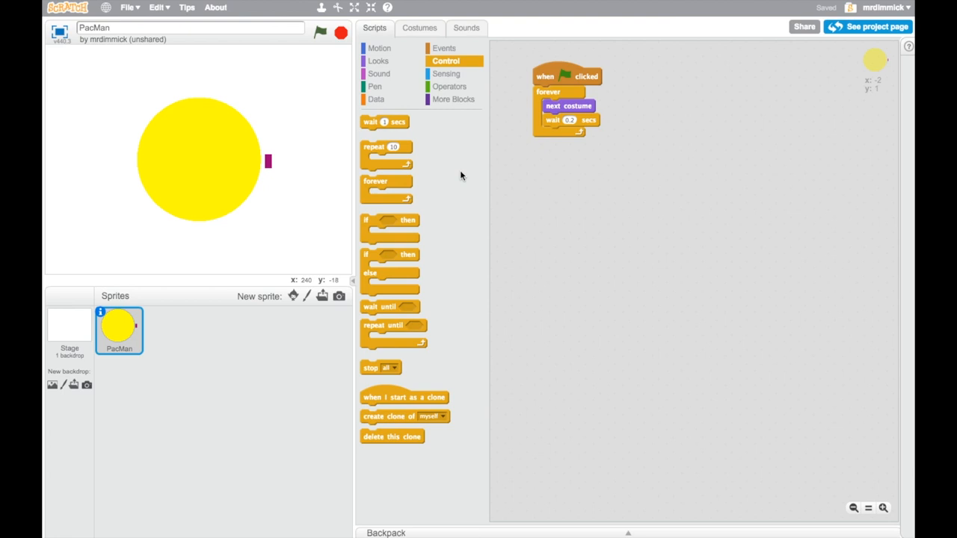
mouse_move(371, 7)
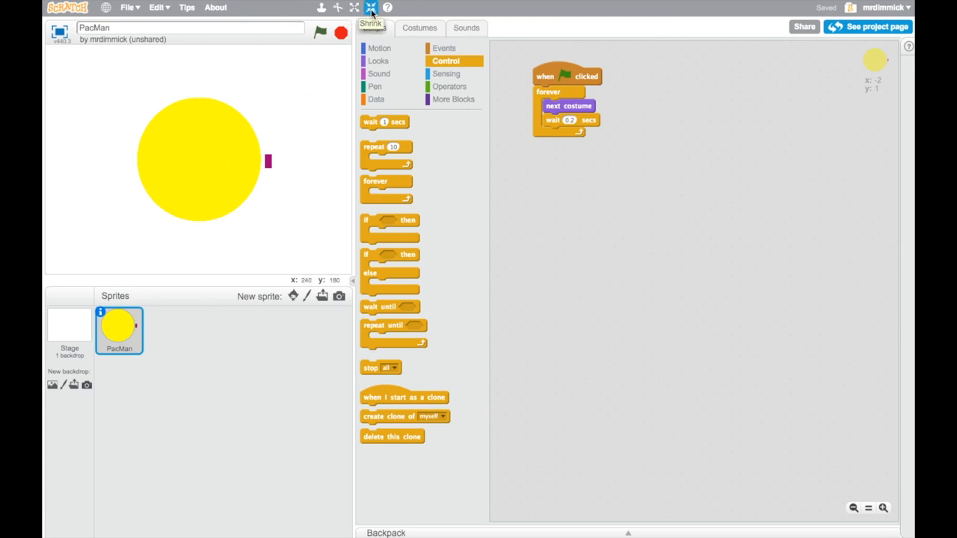
mouse_move(198, 161)
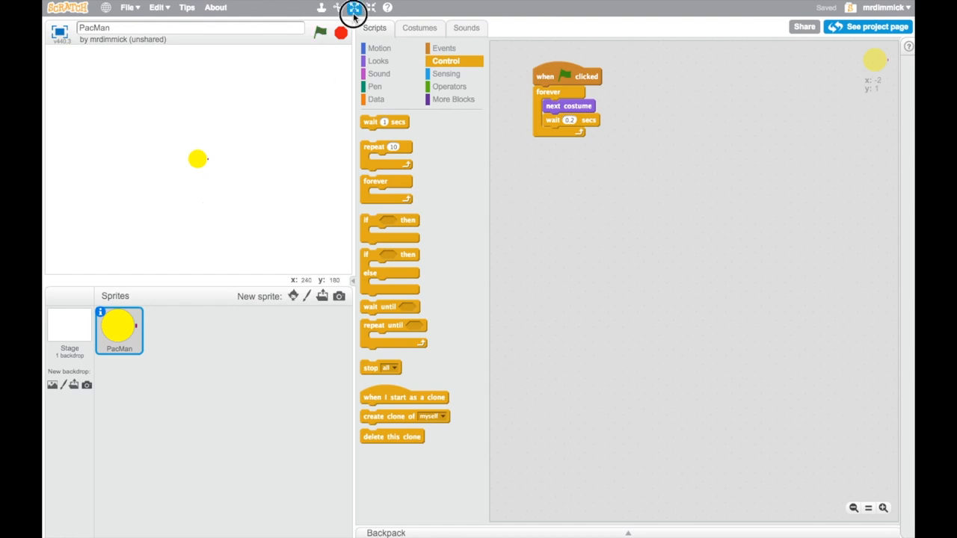
mouse_move(217, 164)
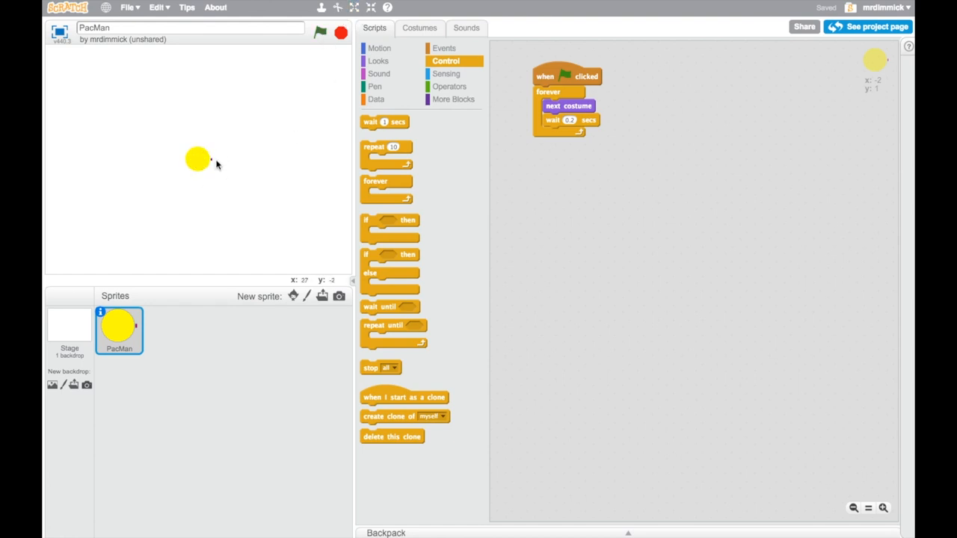
mouse_move(215, 164)
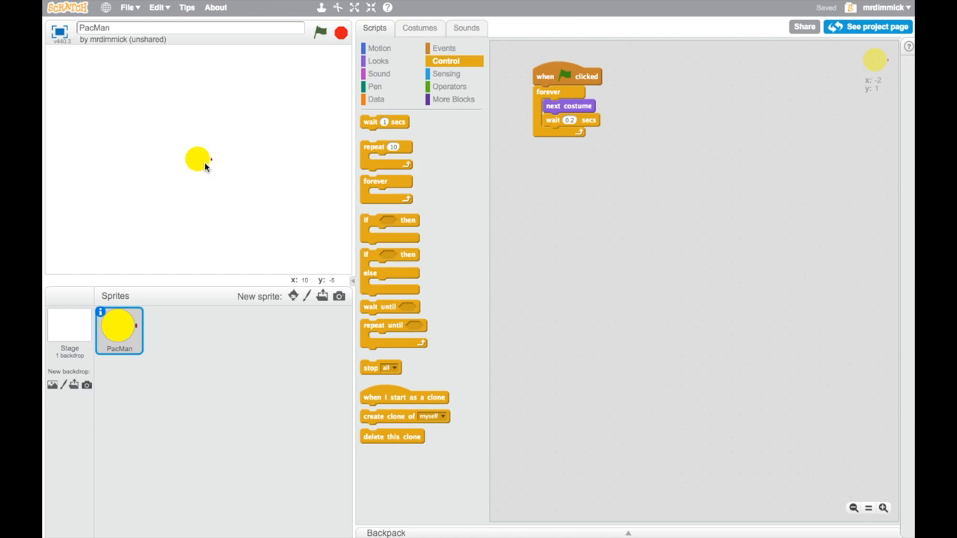
mouse_move(203, 163)
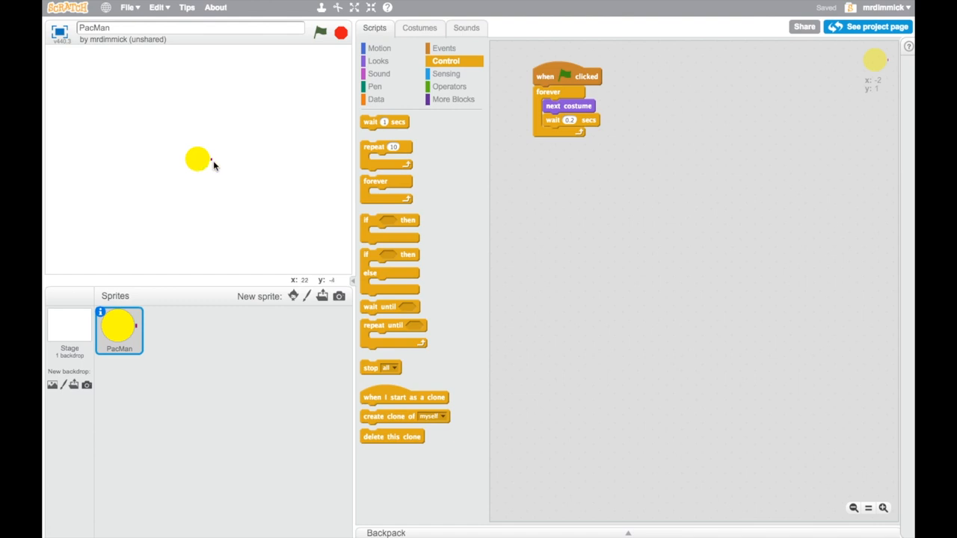
mouse_move(193, 167)
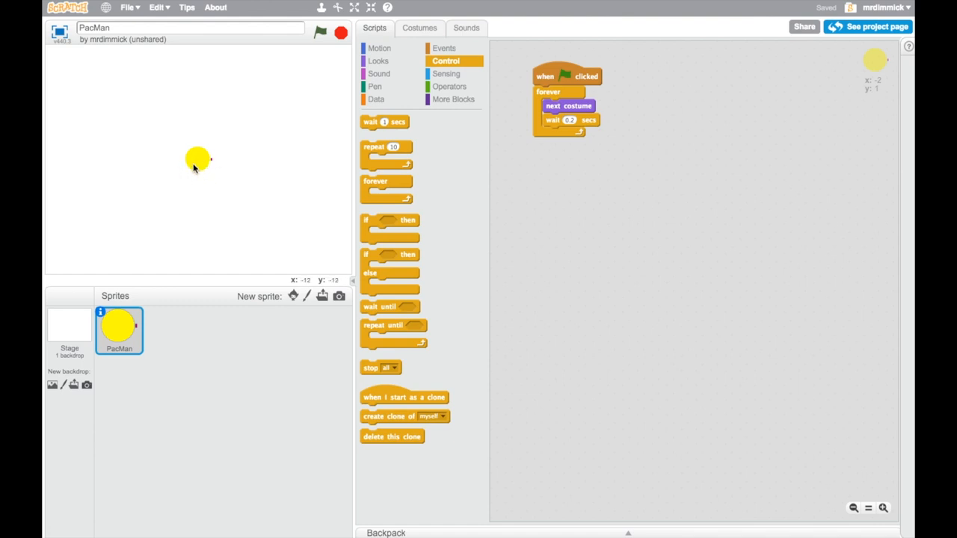
mouse_move(201, 162)
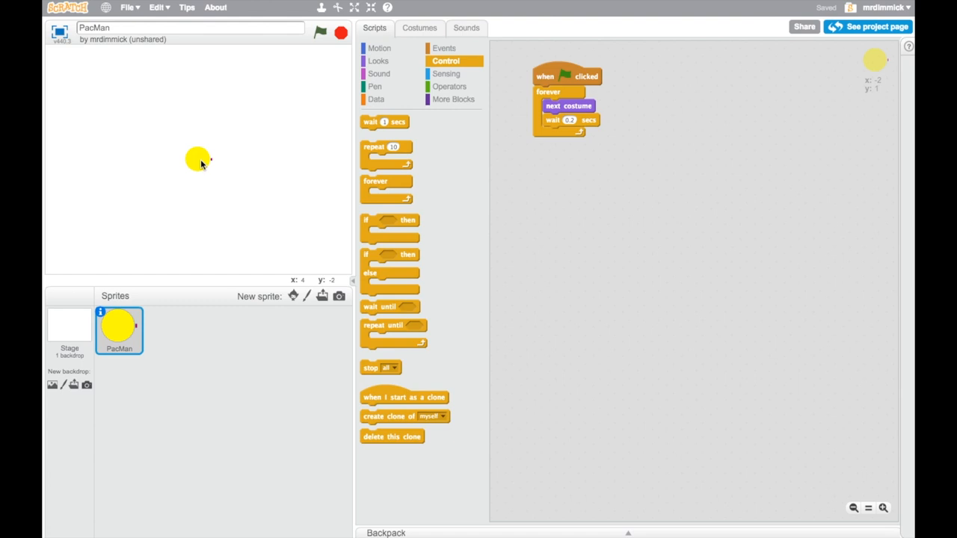
mouse_move(230, 177)
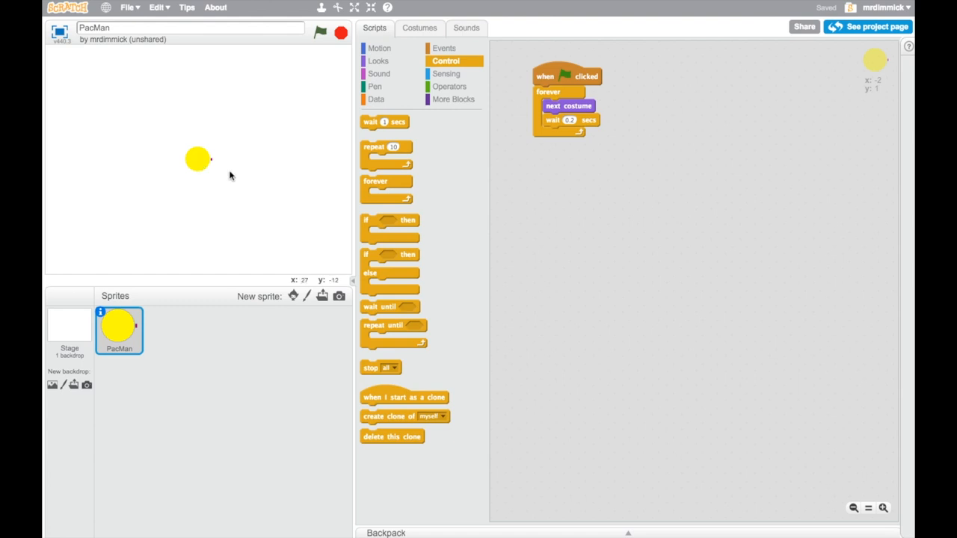
mouse_move(233, 227)
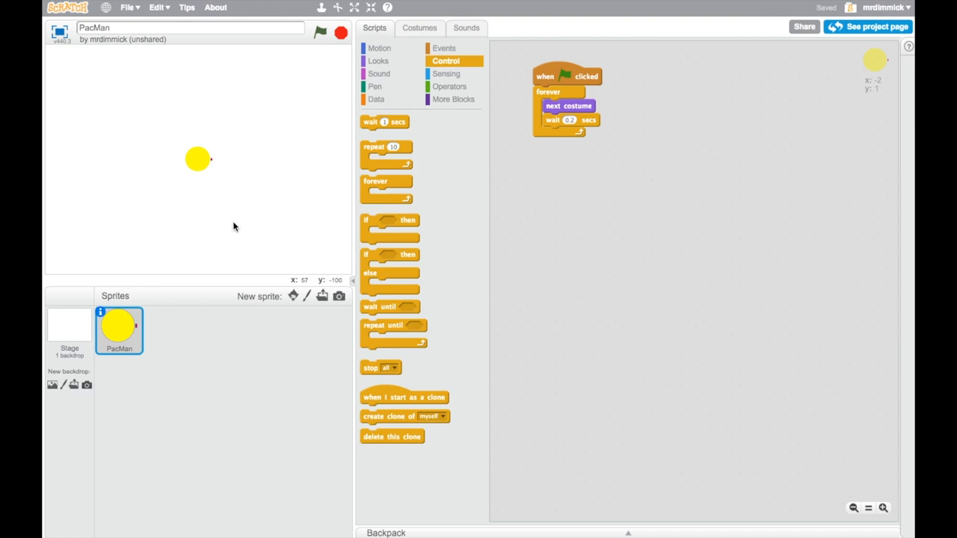
mouse_move(81, 331)
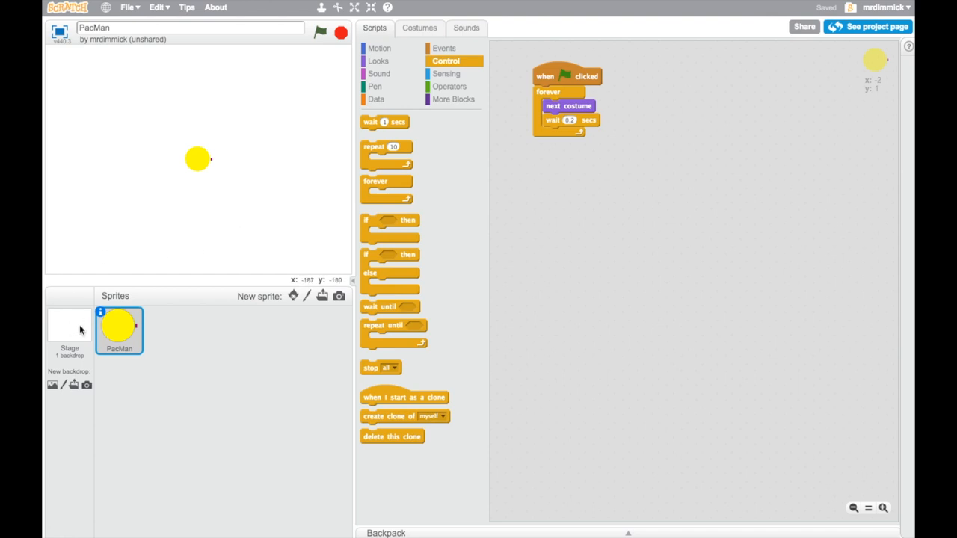
Step: Select the Stage and show its blank white backdrop in the paint editor
click(69, 328)
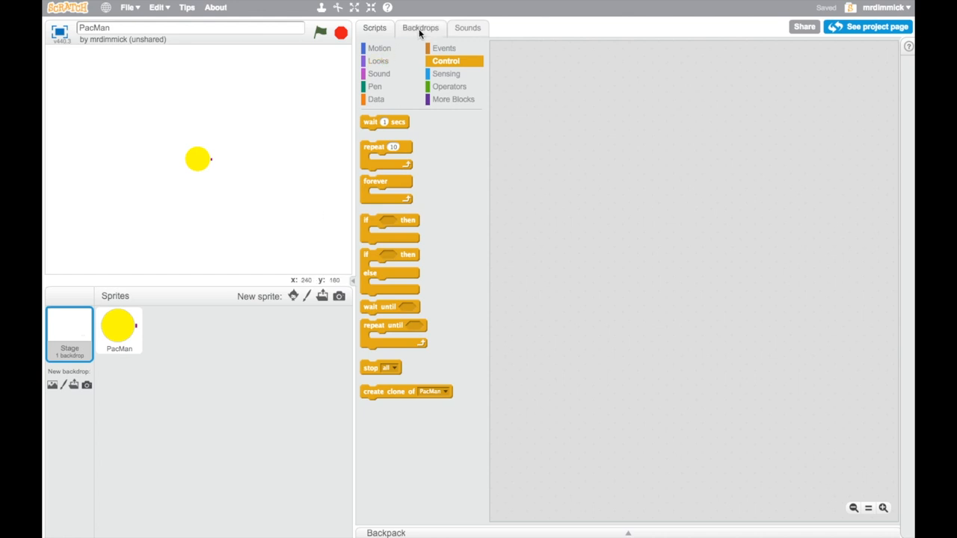
click(420, 27)
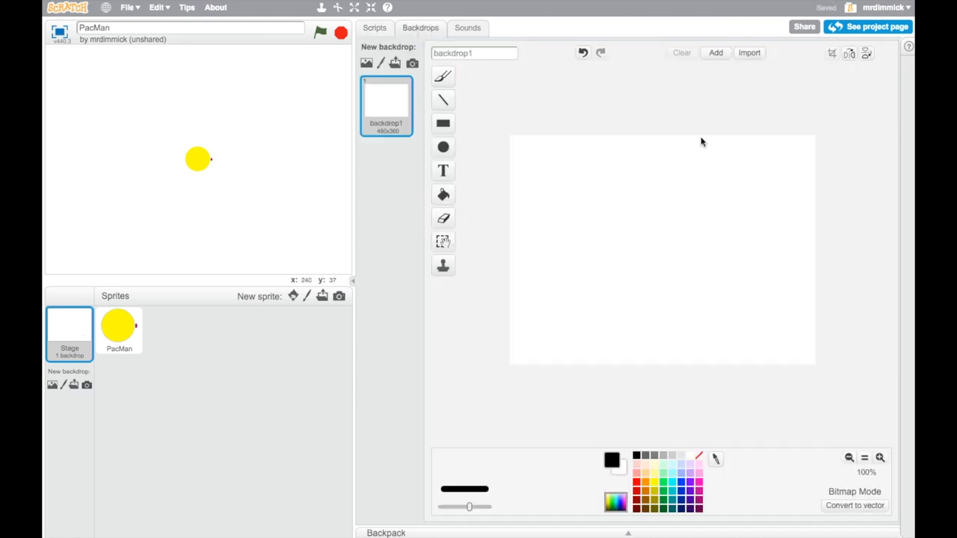
mouse_move(660, 296)
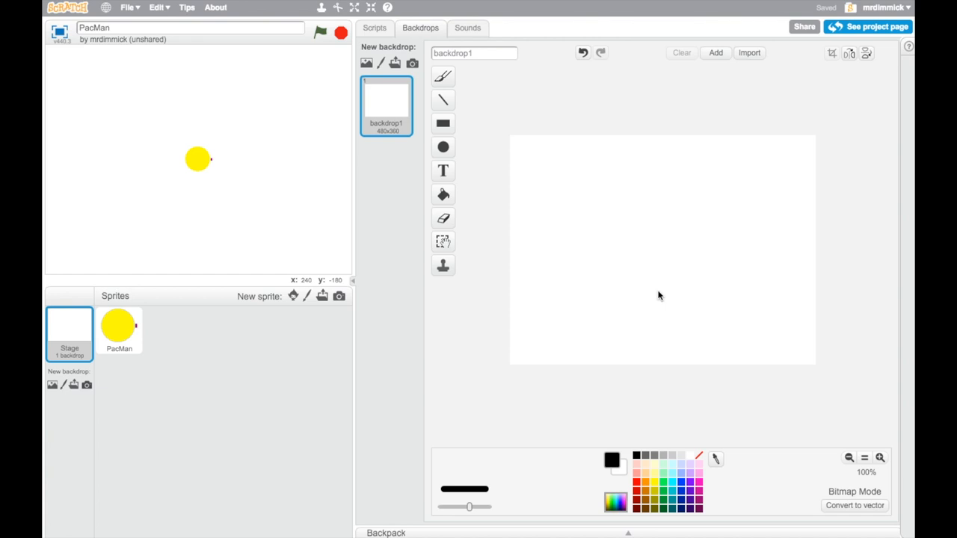
mouse_move(212, 165)
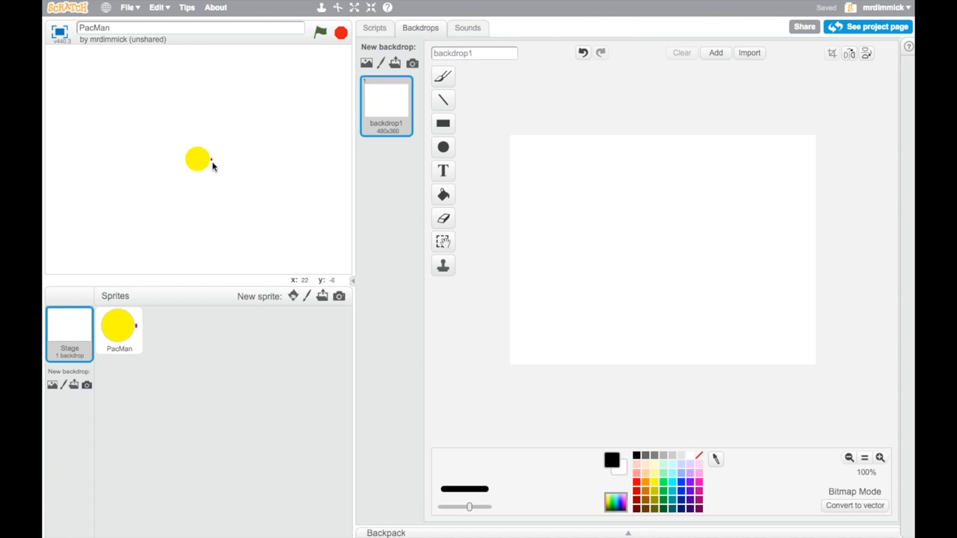
mouse_move(212, 164)
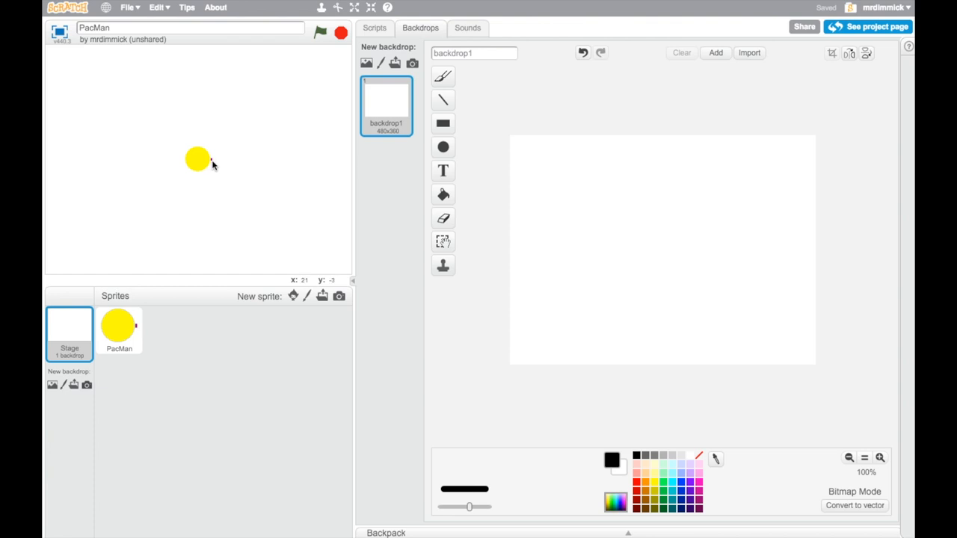
mouse_move(223, 194)
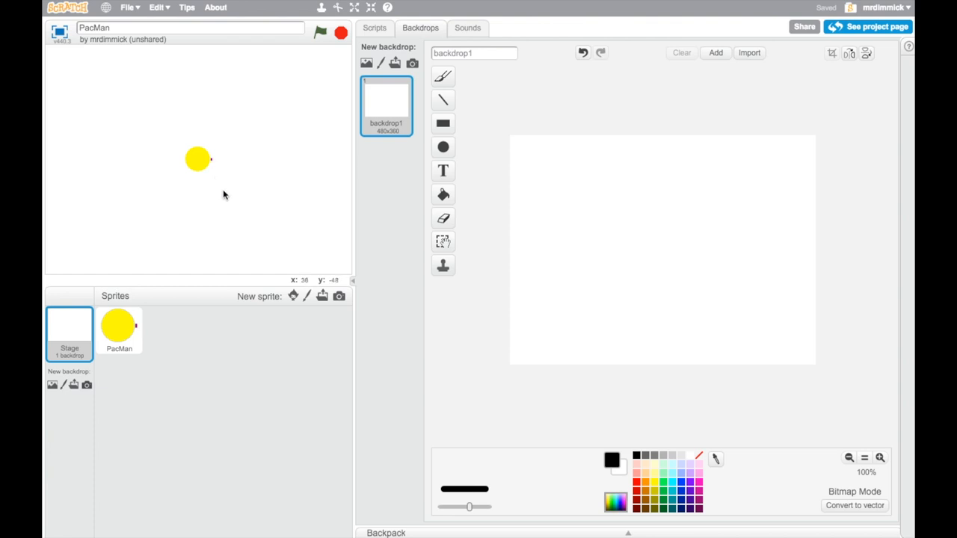
Step: Fill the whole backdrop solid black with the Fill tool
click(442, 218)
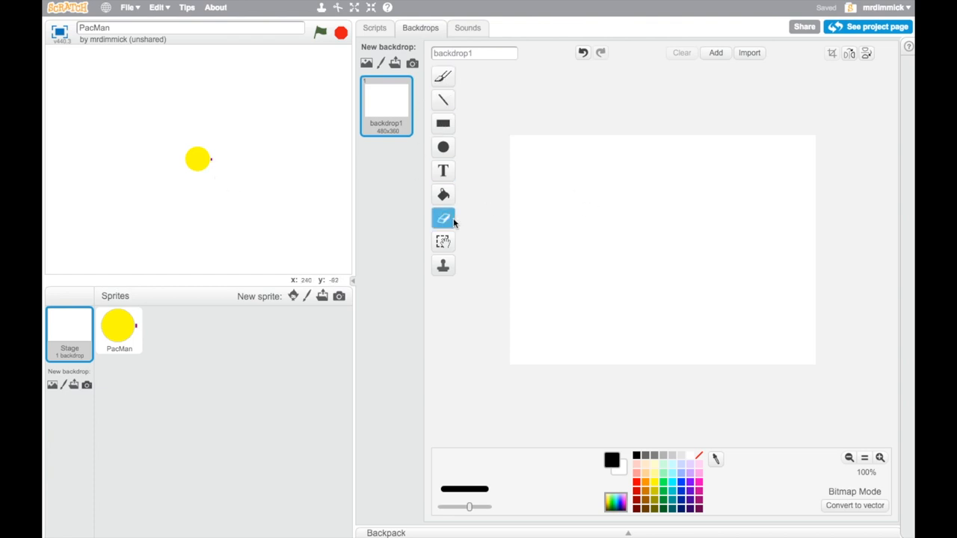
click(442, 195)
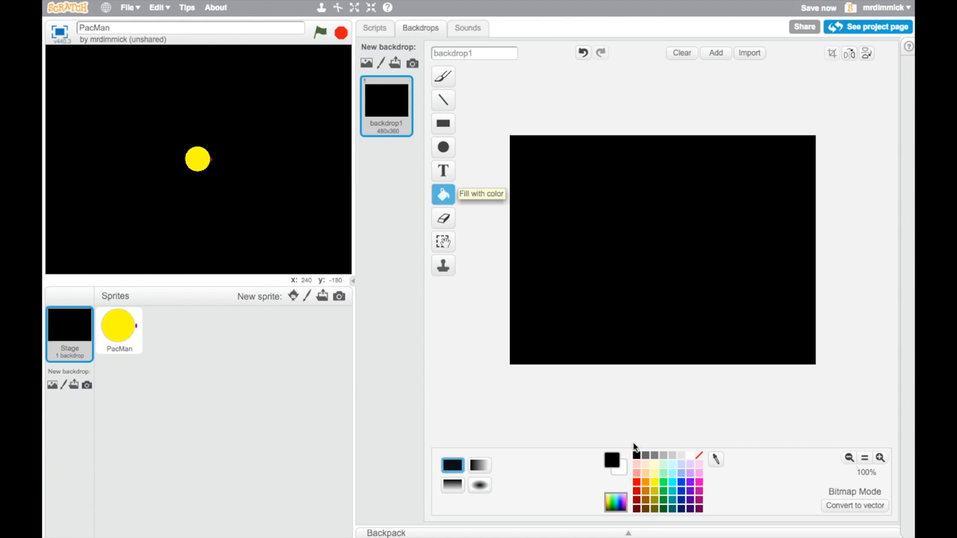
mouse_move(635, 272)
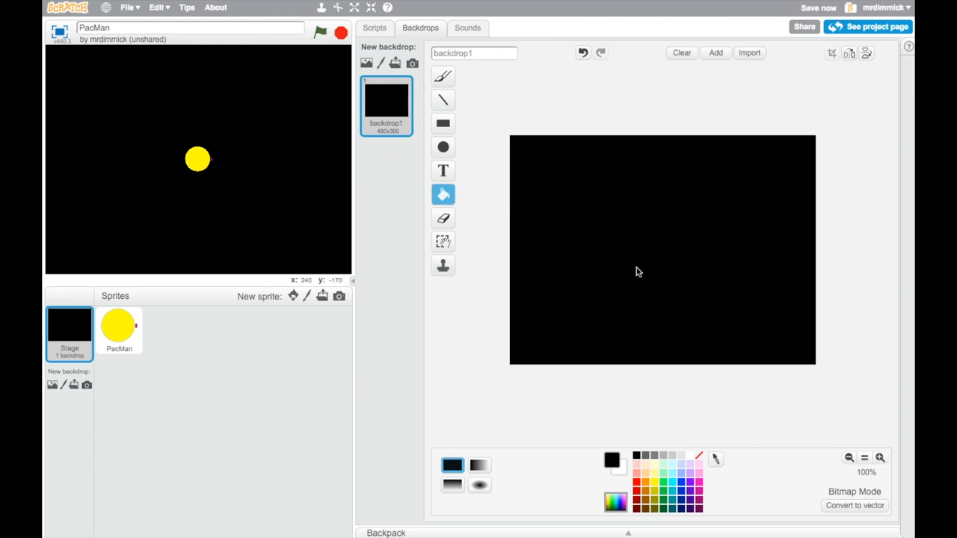
mouse_move(541, 173)
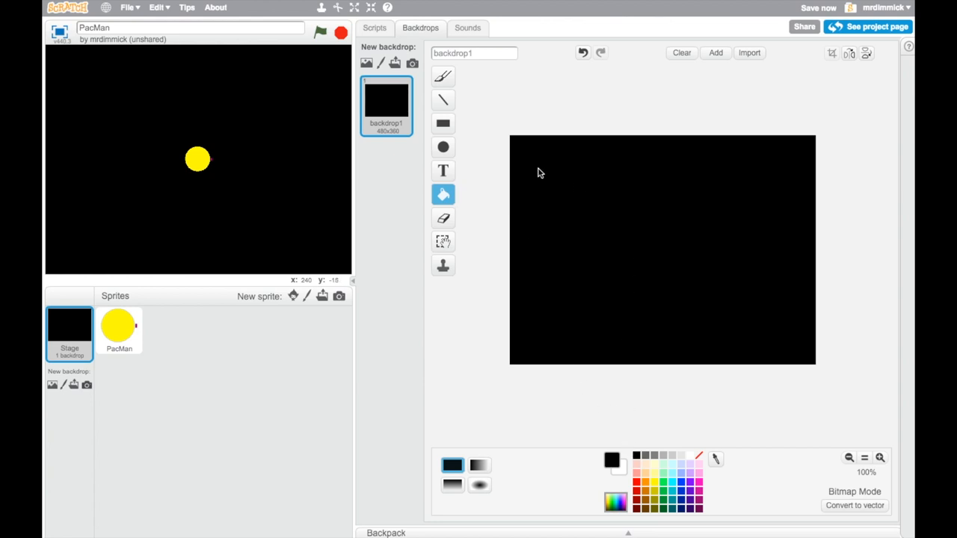
mouse_move(442, 122)
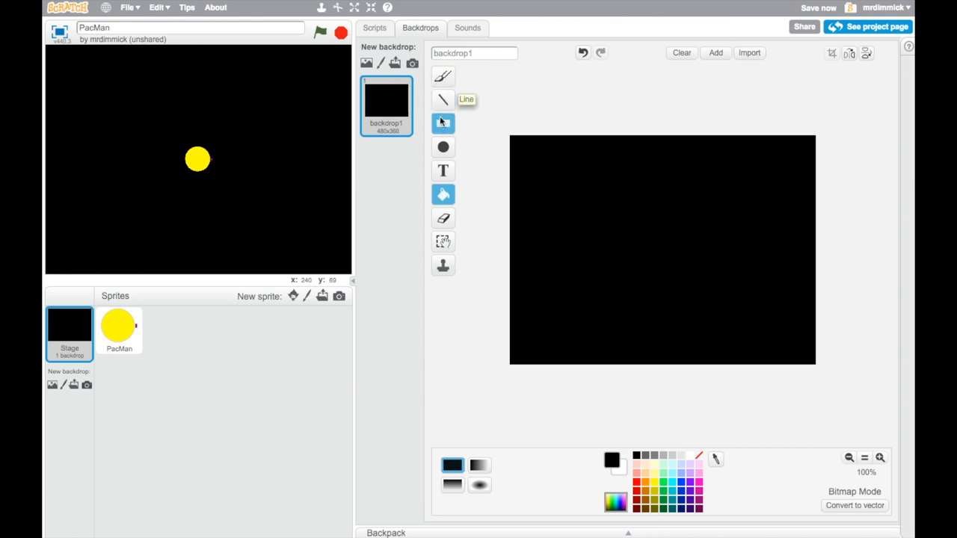
Step: Set up the Rectangle tool in outline mode with a chosen line thickness and lime-green colour
click(443, 123)
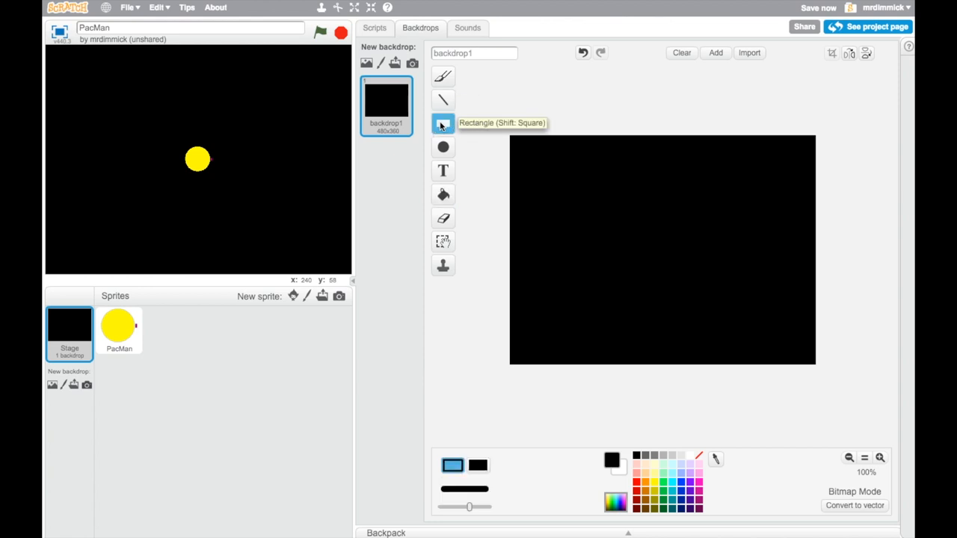
click(443, 122)
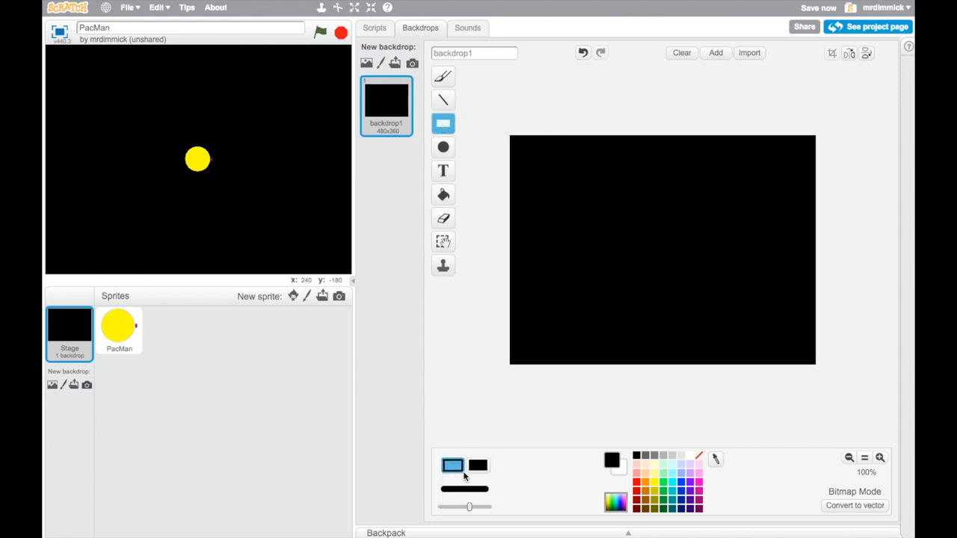
click(477, 465)
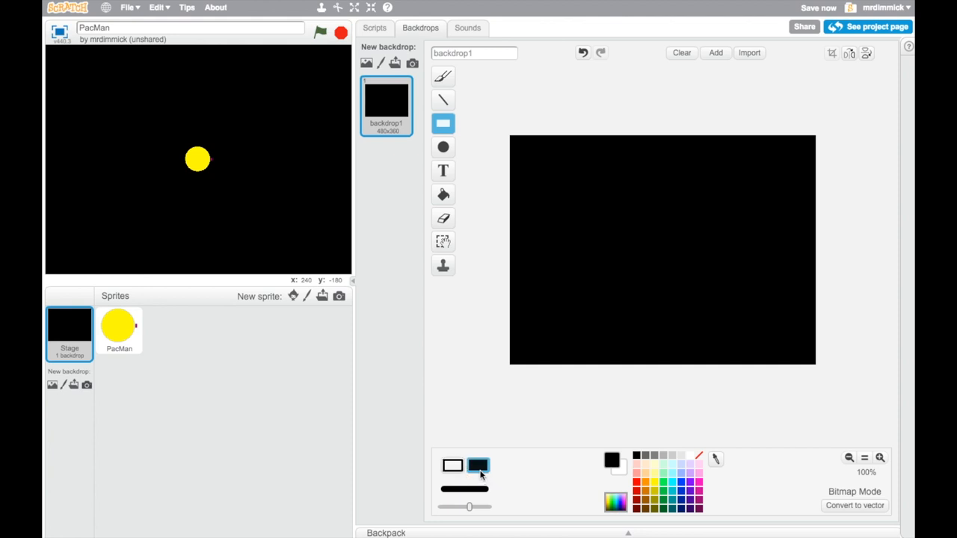
click(451, 465)
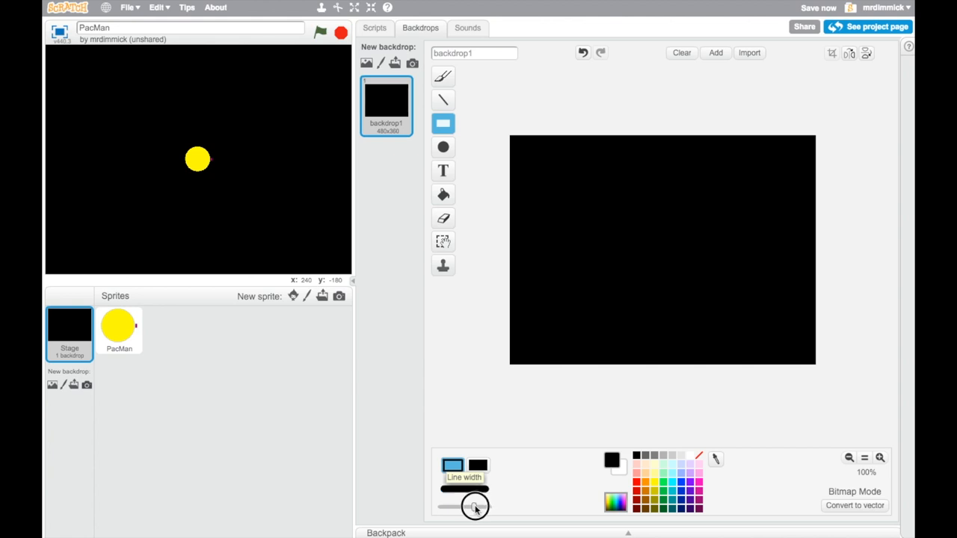
drag(475, 506, 475, 506)
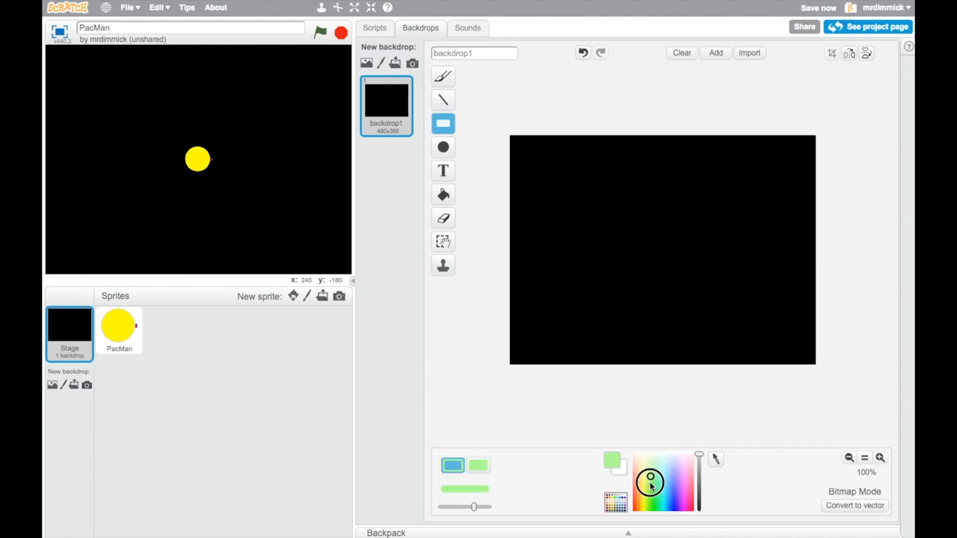
drag(650, 481, 646, 511)
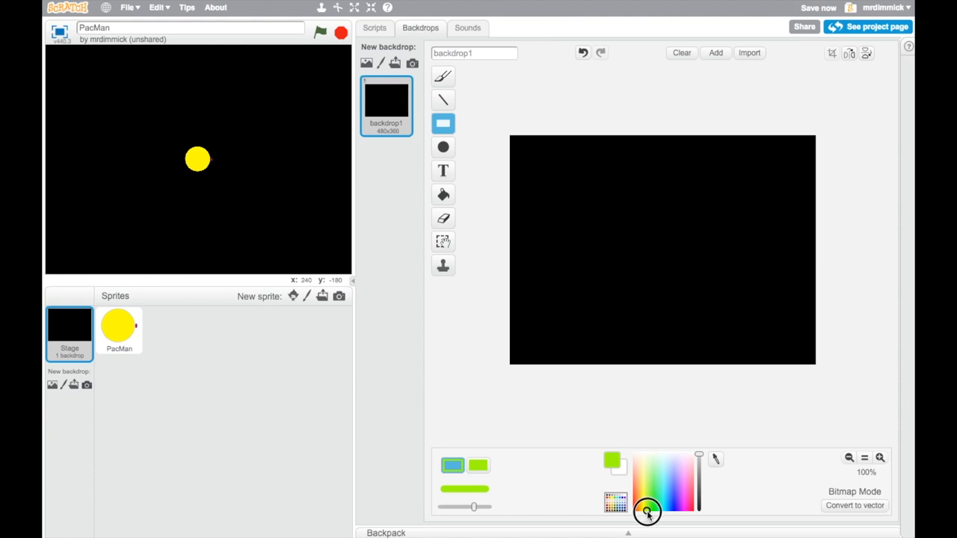
mouse_move(576, 289)
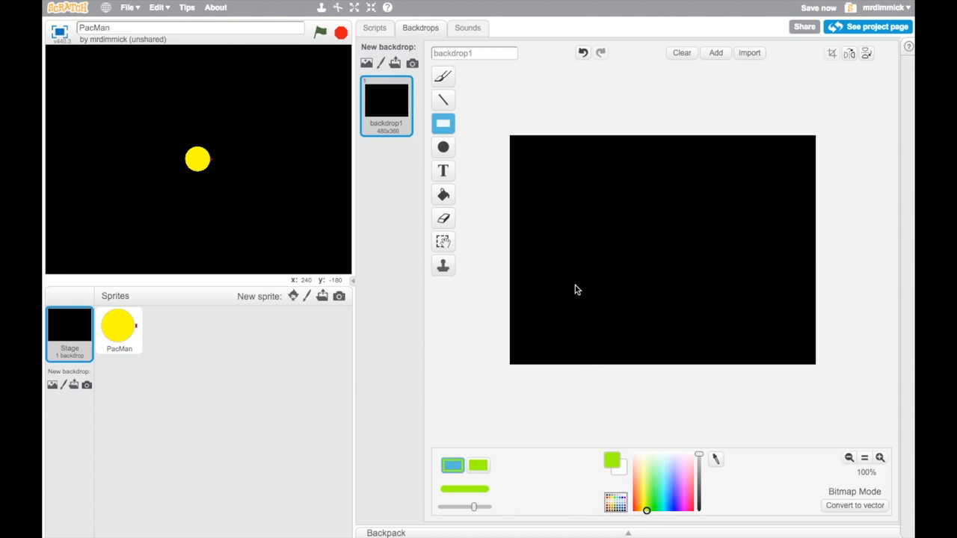
mouse_move(590, 246)
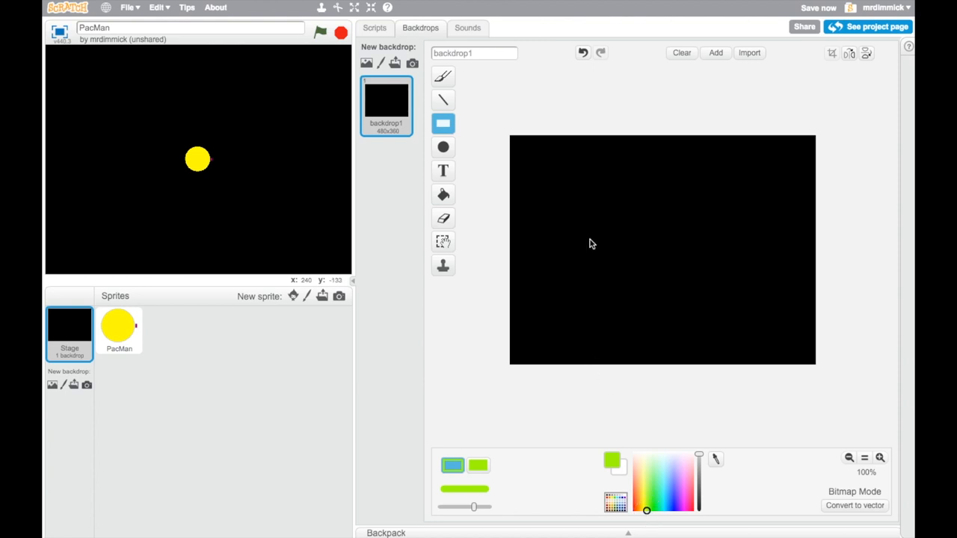
mouse_move(615, 242)
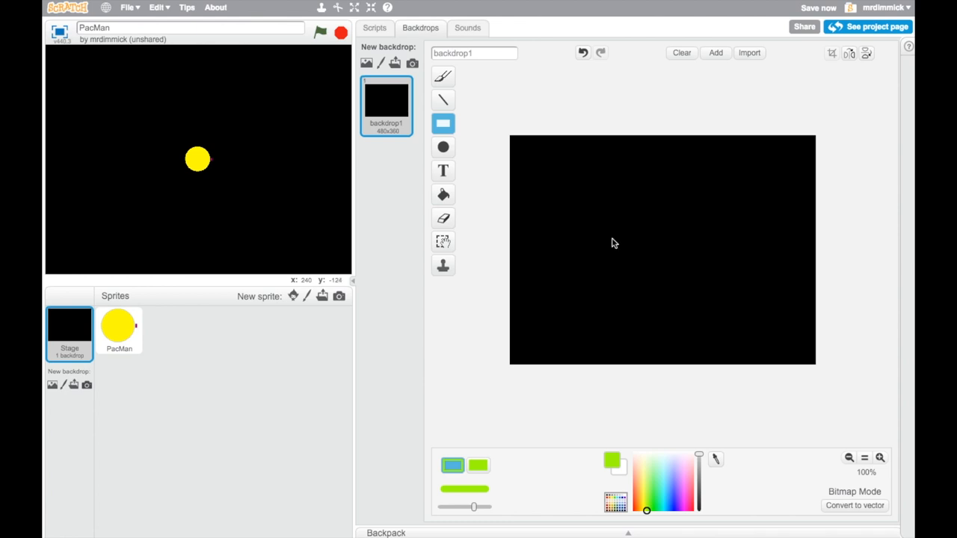
Step: Draw a small, a medium and a large lime-green outlined rectangle nested around the centre
drag(613, 242, 705, 276)
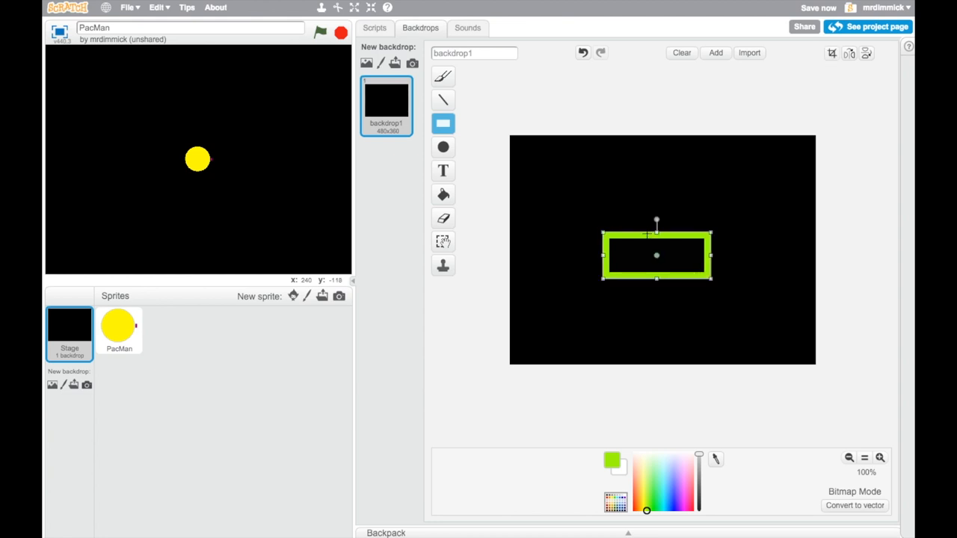
mouse_move(571, 212)
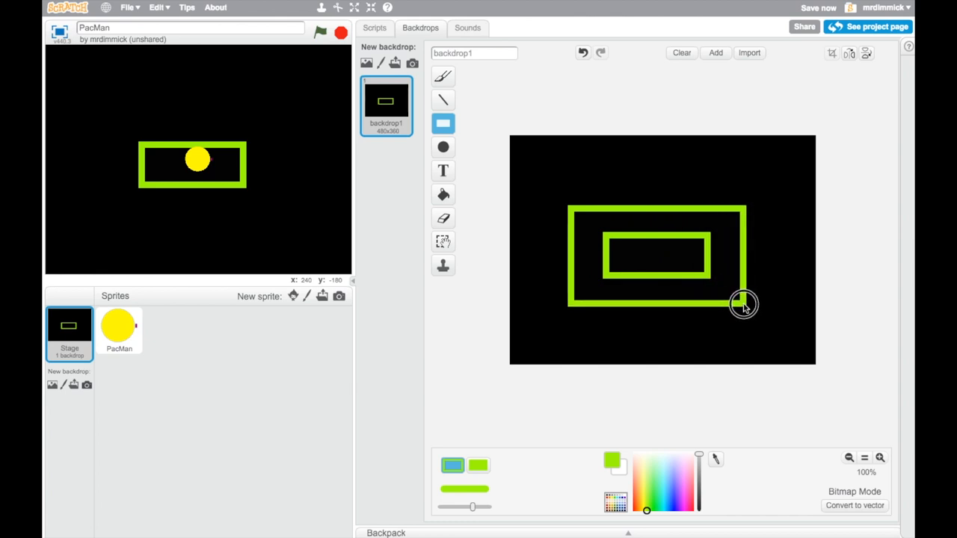
click(742, 304)
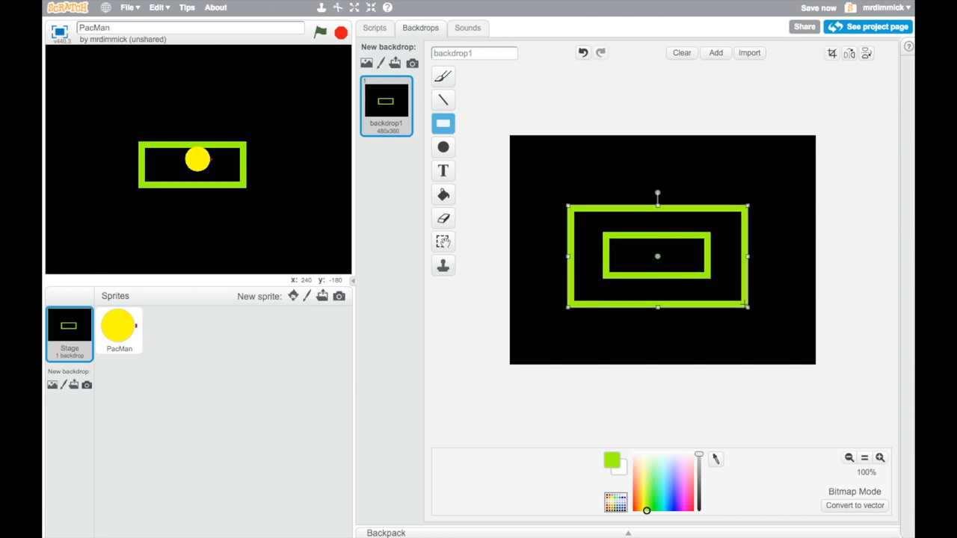
mouse_move(532, 182)
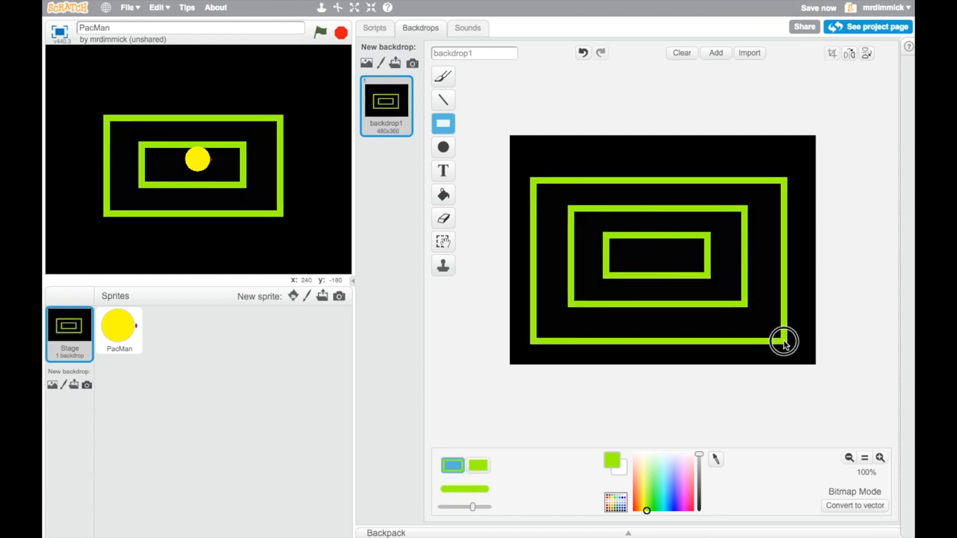
click(783, 343)
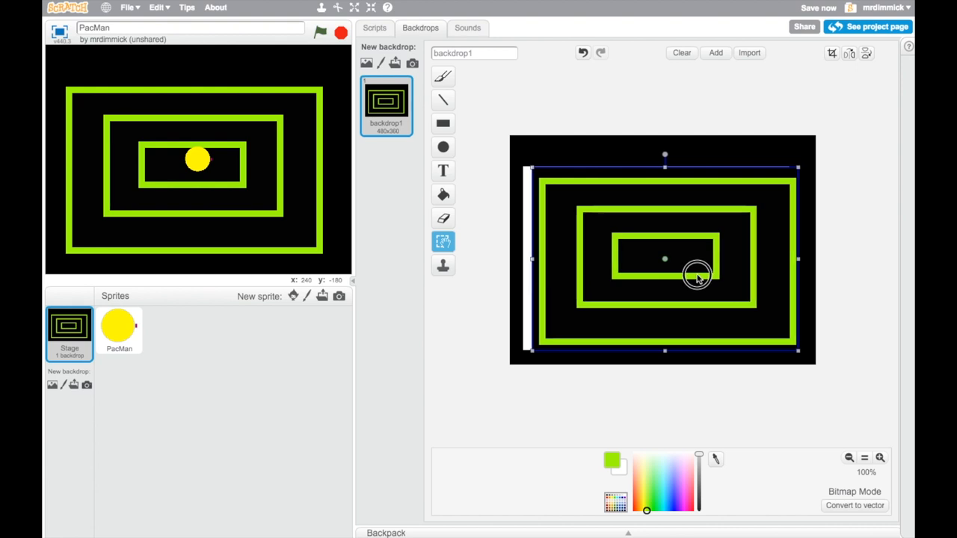
Step: Reposition the outer rectangles and fill a leftover area of the backdrop with black
drag(695, 272, 708, 337)
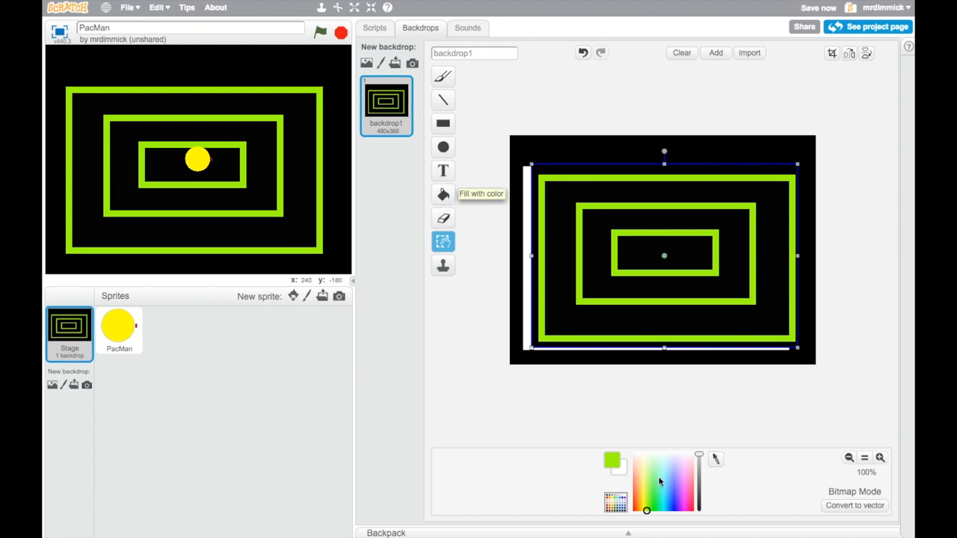
click(443, 122)
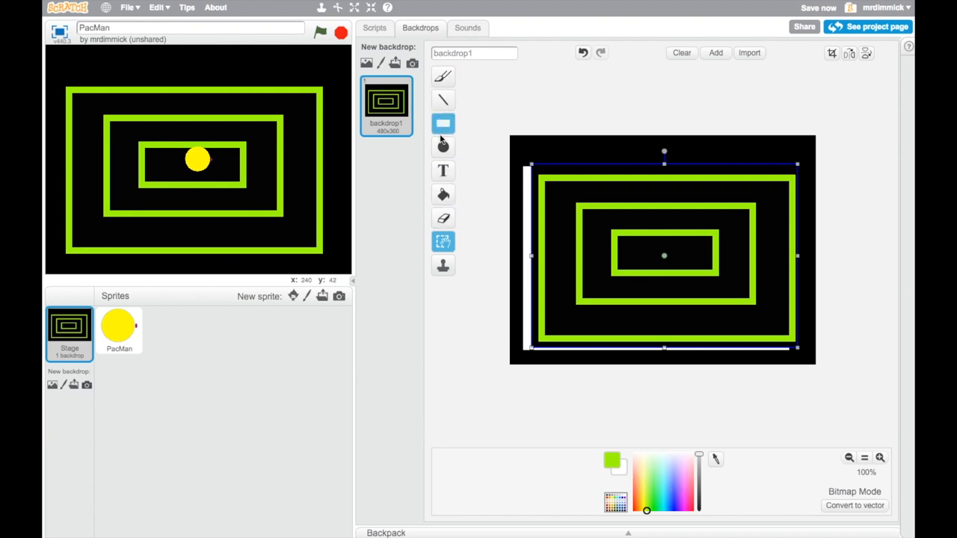
click(442, 195)
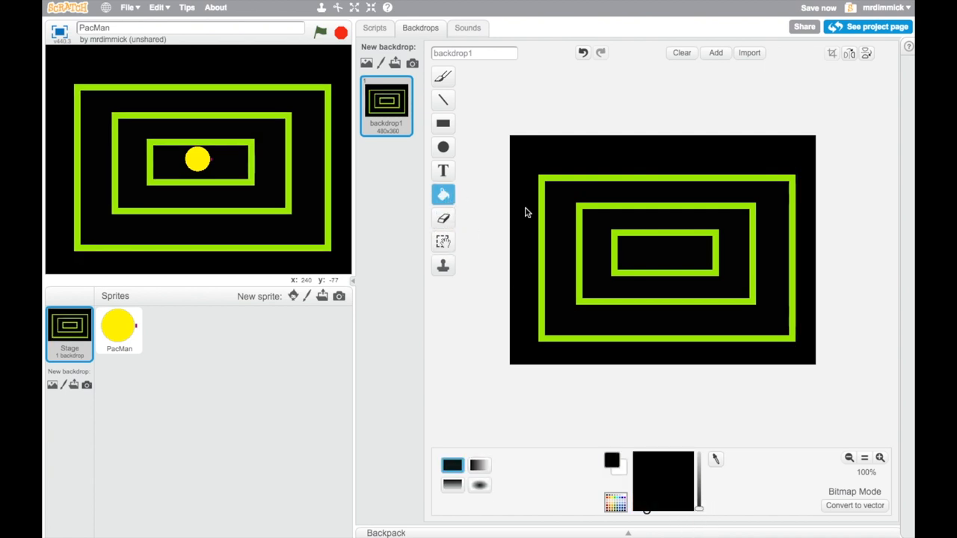
mouse_move(514, 254)
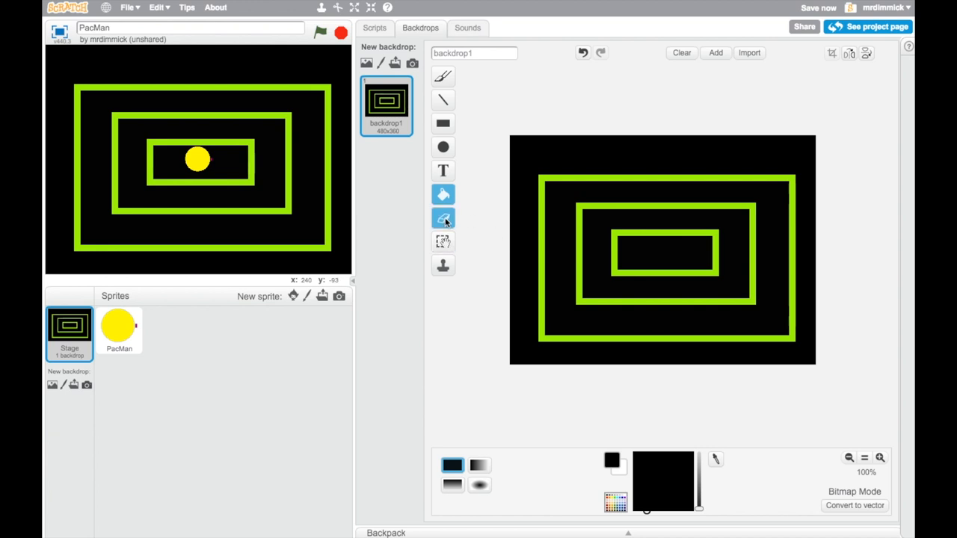
click(442, 194)
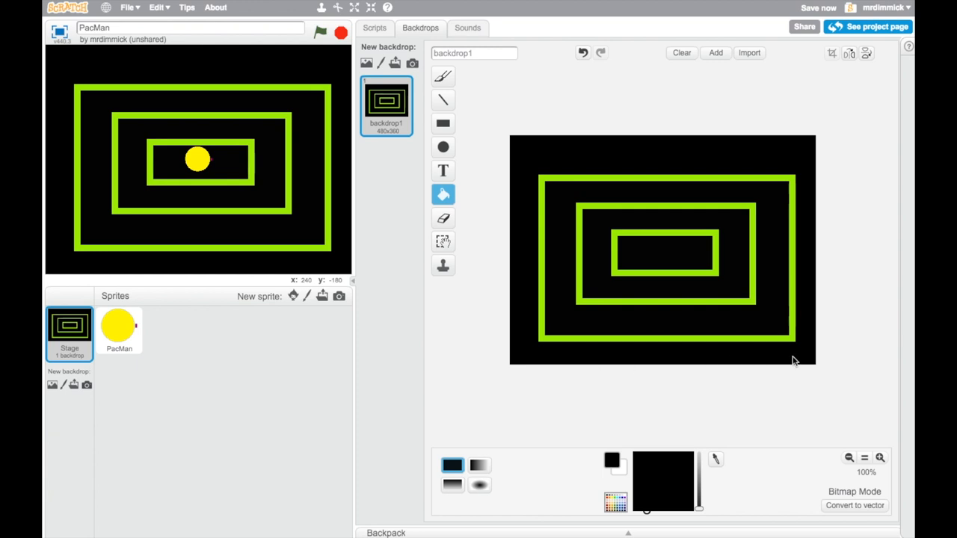
mouse_move(660, 365)
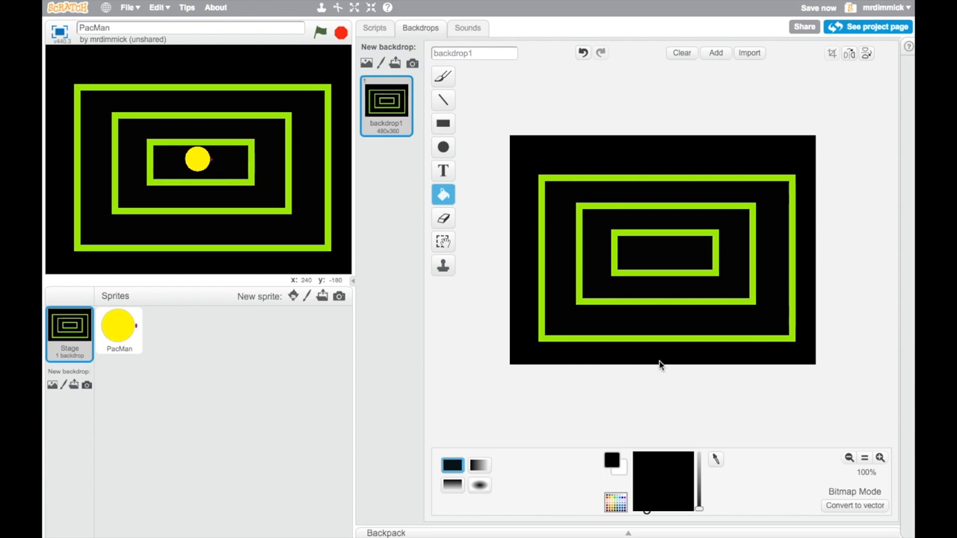
Step: Fill the remaining stray gaps near the bottom with black to clean up the backdrop
click(817, 7)
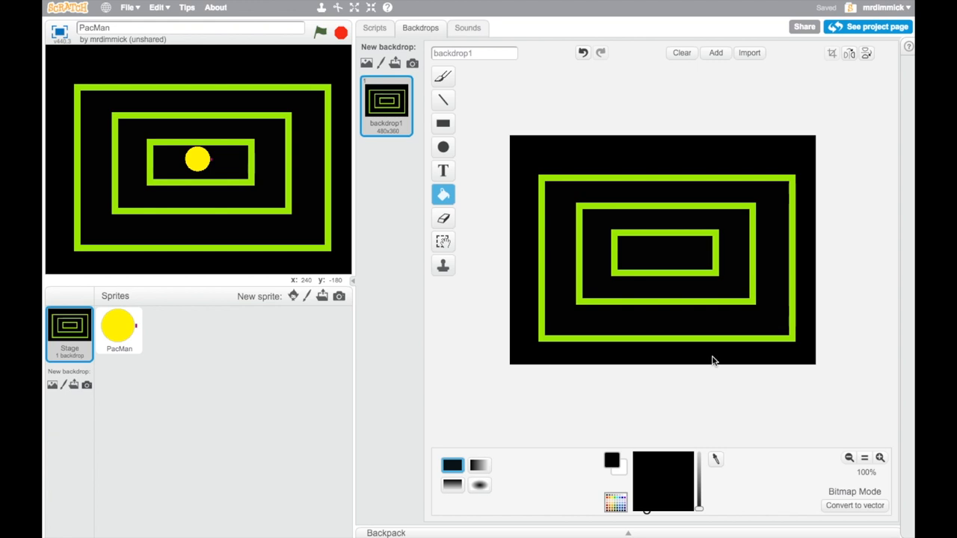
click(443, 241)
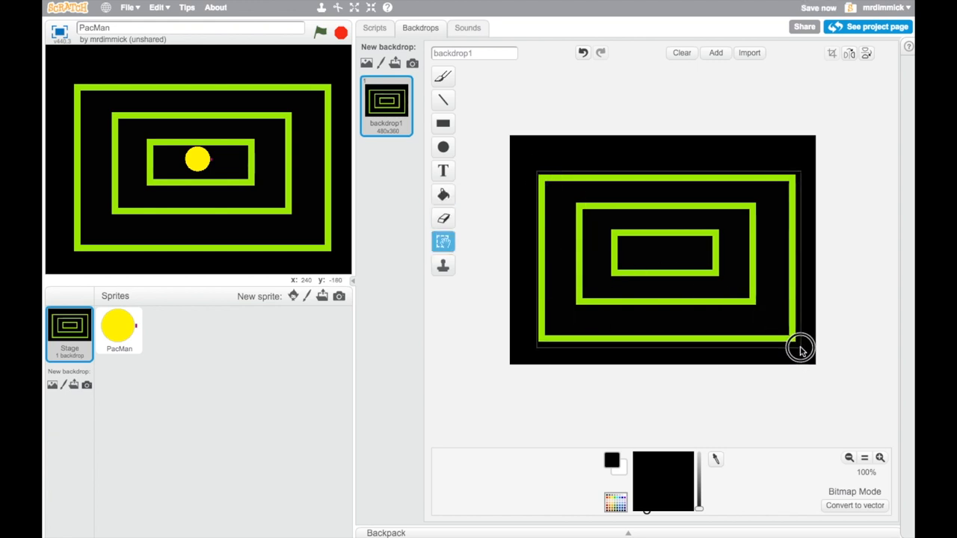
click(800, 347)
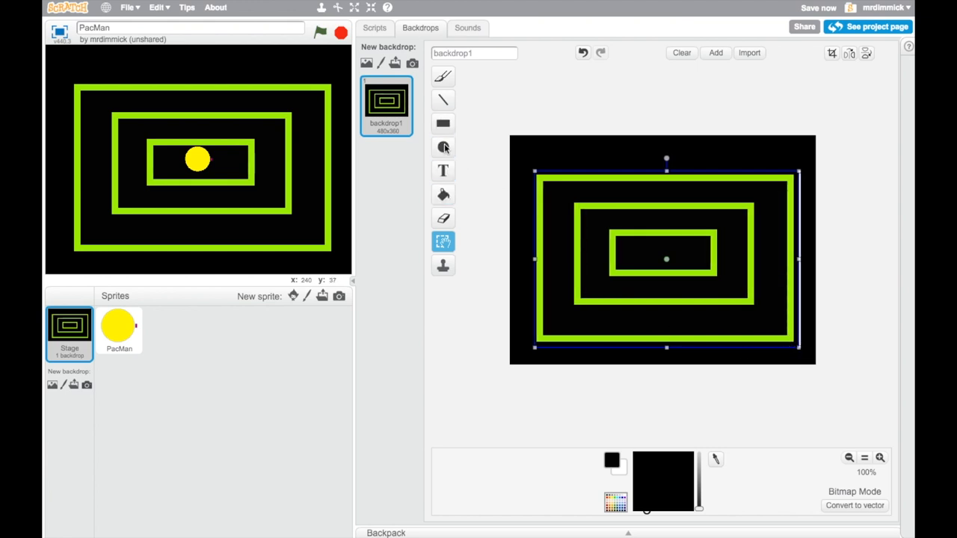
click(442, 194)
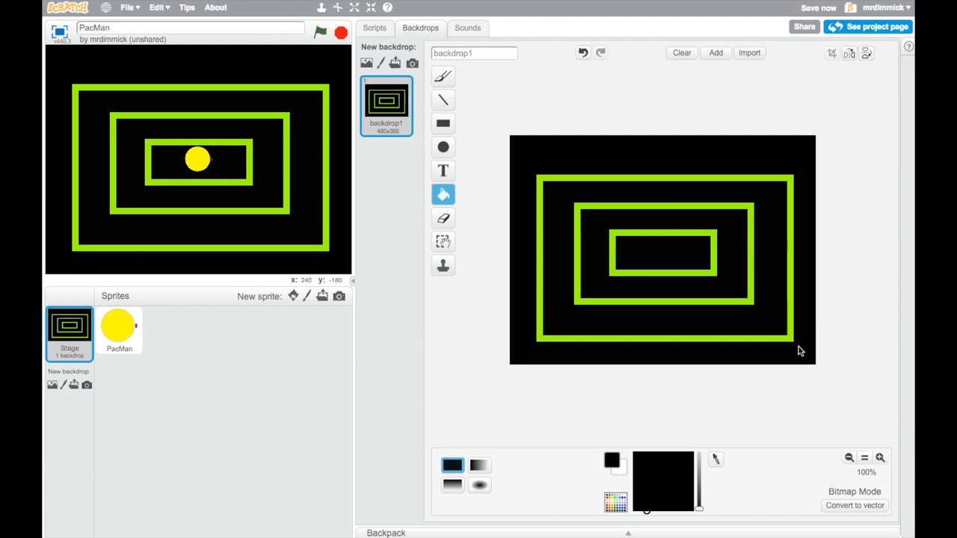
mouse_move(735, 421)
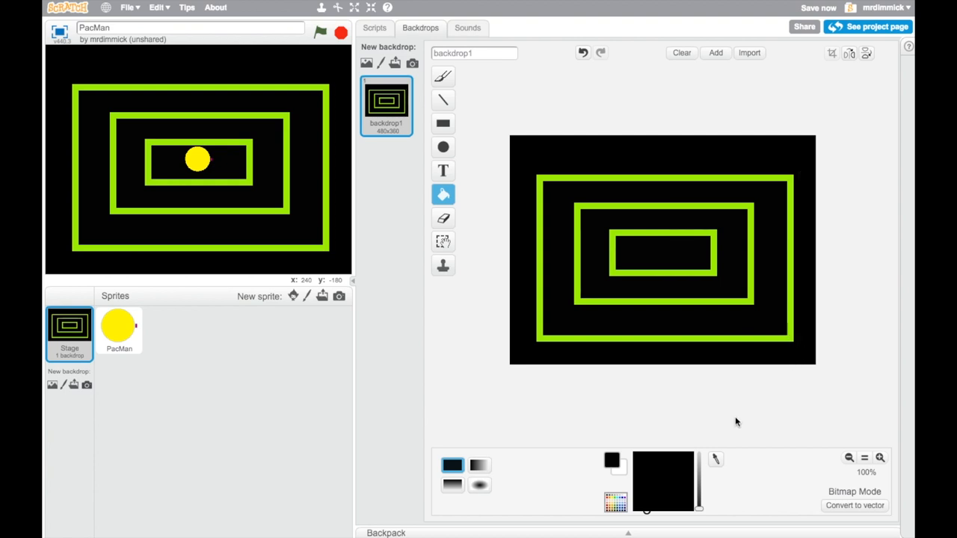
click(442, 123)
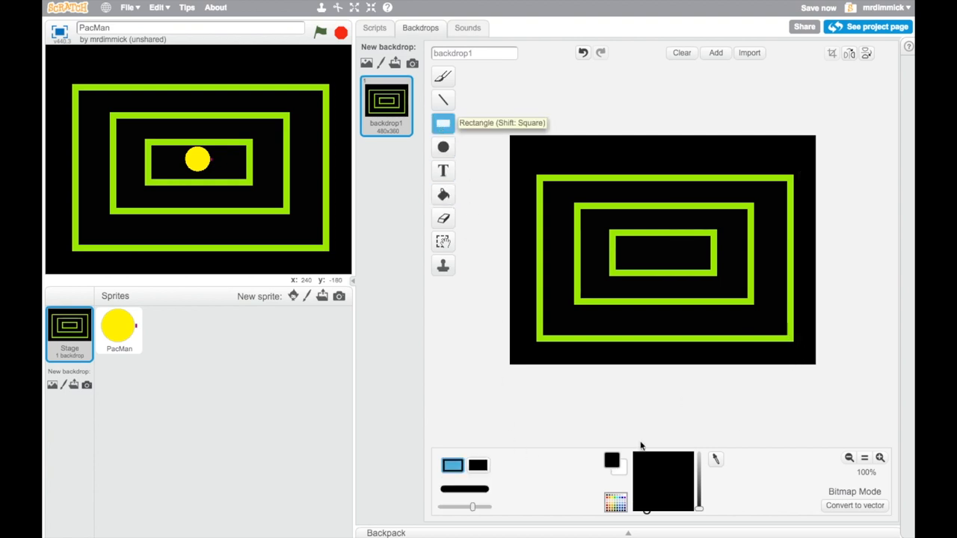
mouse_move(715, 459)
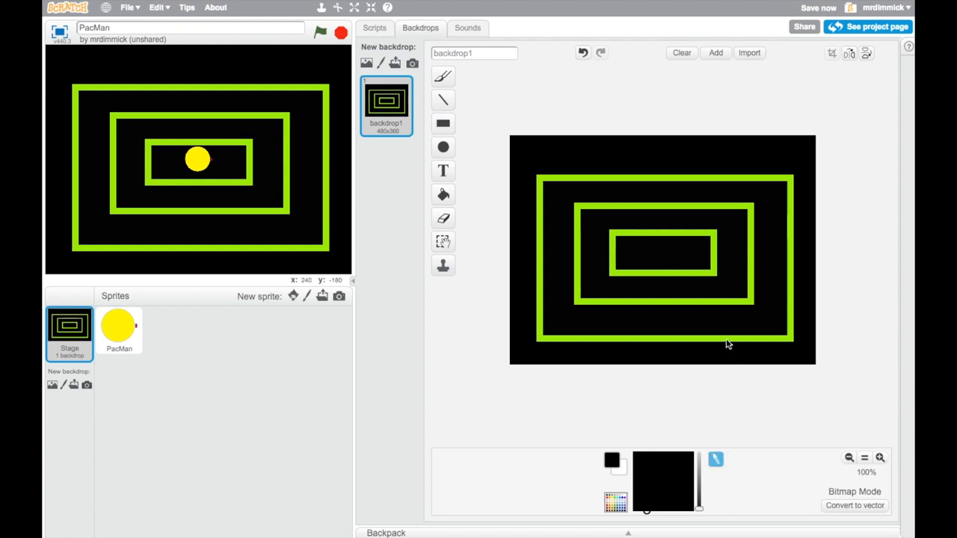
Step: Draw a lime-green outlined rectangle along the backdrop edges as an outer border
click(442, 123)
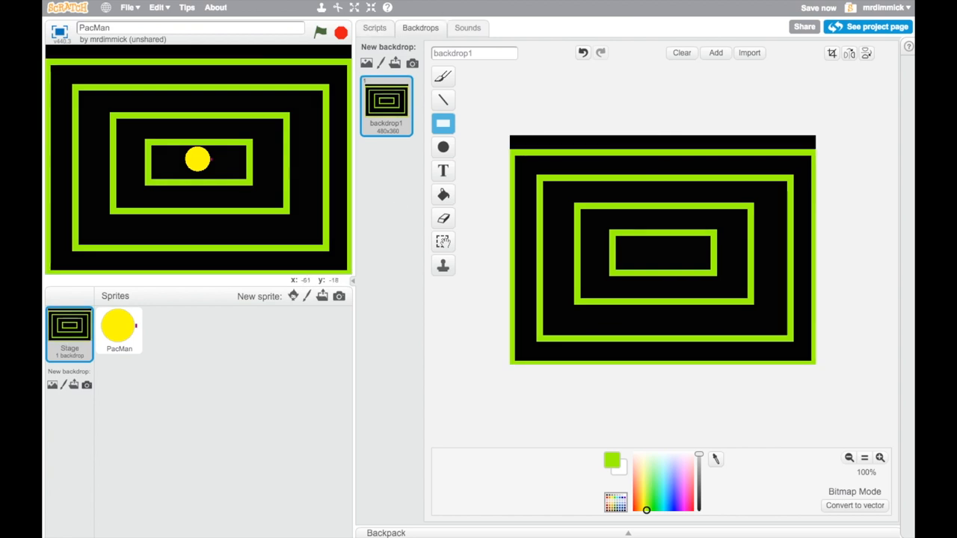
mouse_move(197, 156)
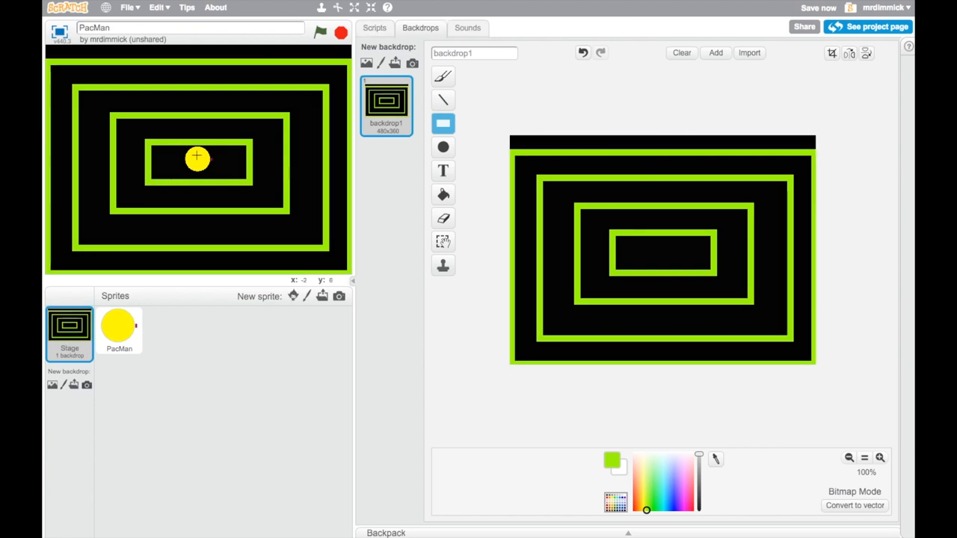
Step: Move Pac-Man into the right-hand maze corridor, then return to the stage backdrop
click(120, 328)
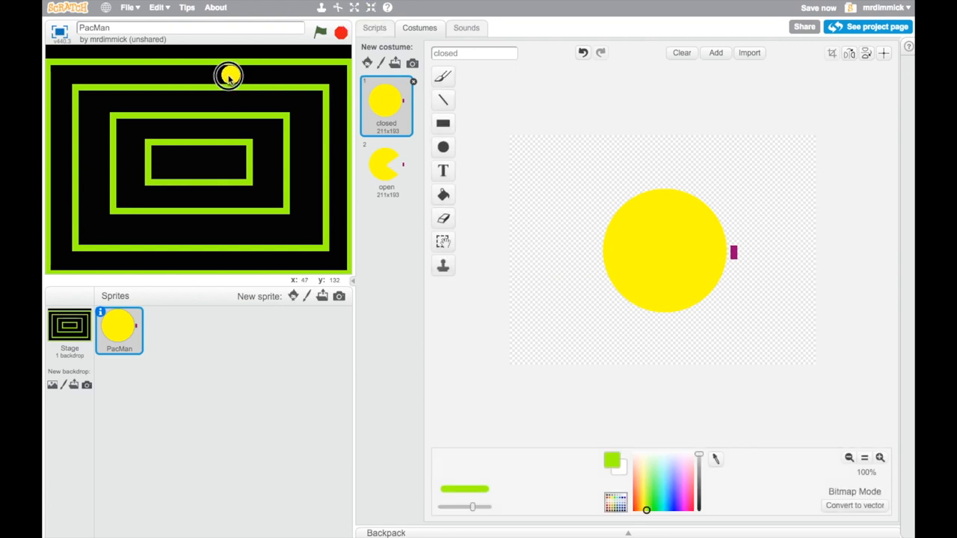
mouse_move(331, 77)
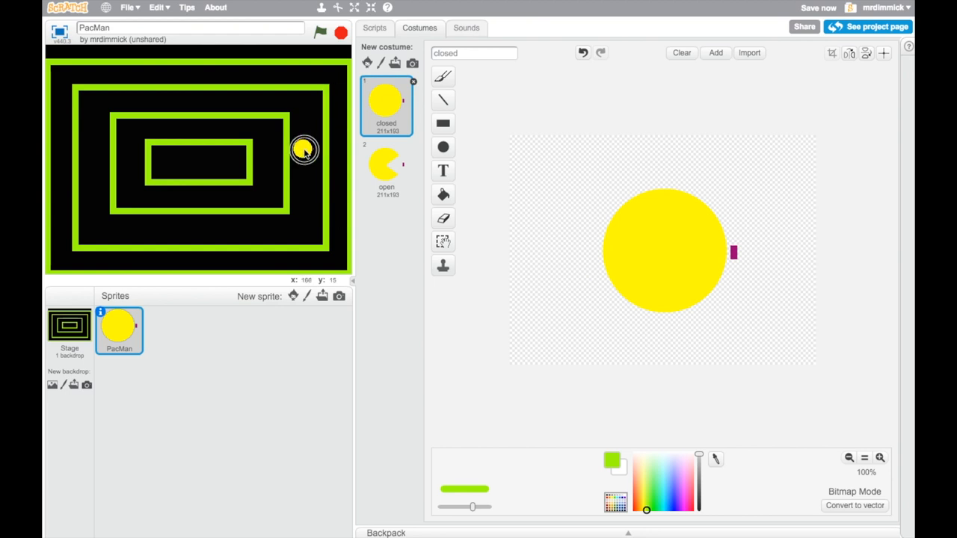
mouse_move(266, 158)
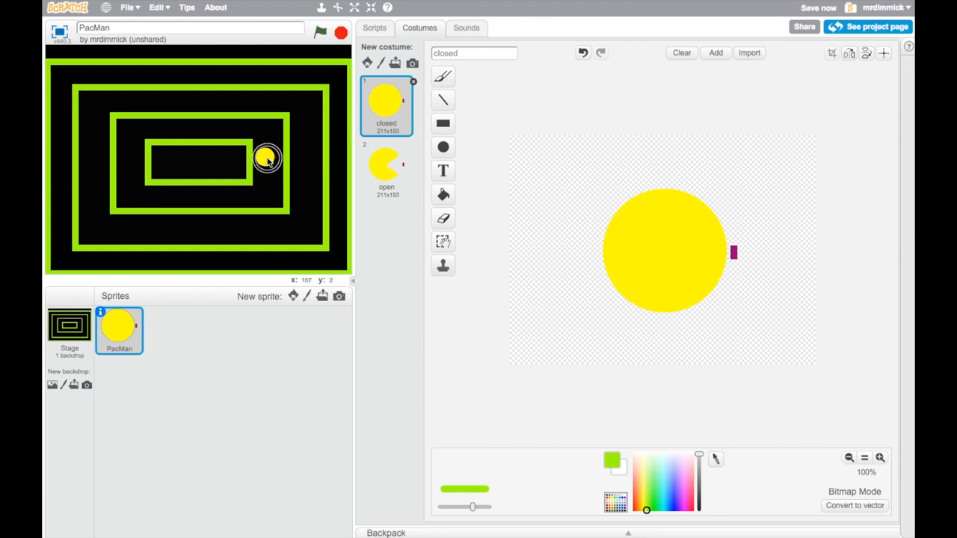
drag(266, 158, 206, 162)
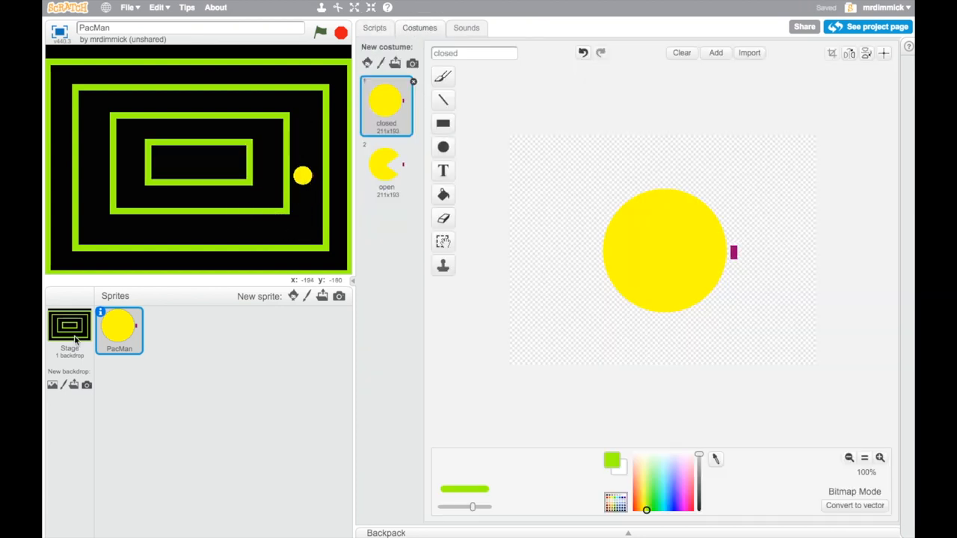
click(69, 325)
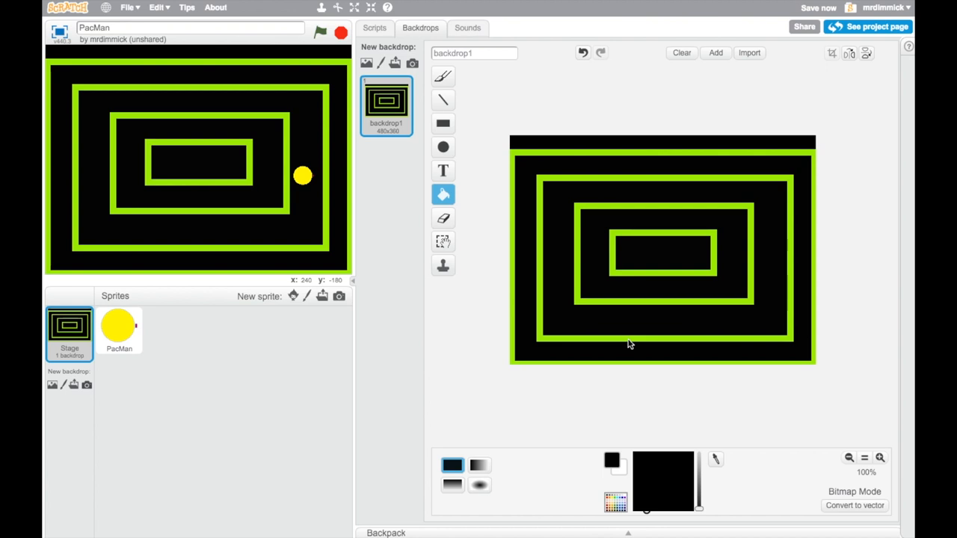
mouse_move(544, 224)
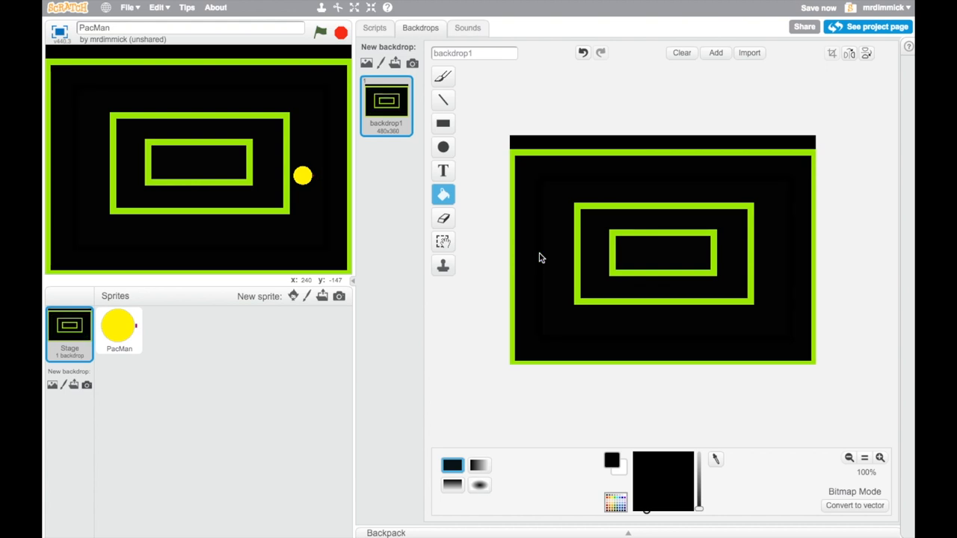
Step: Reselect the Rectangle tool in lime-green outline mode for drawing further walls
click(443, 148)
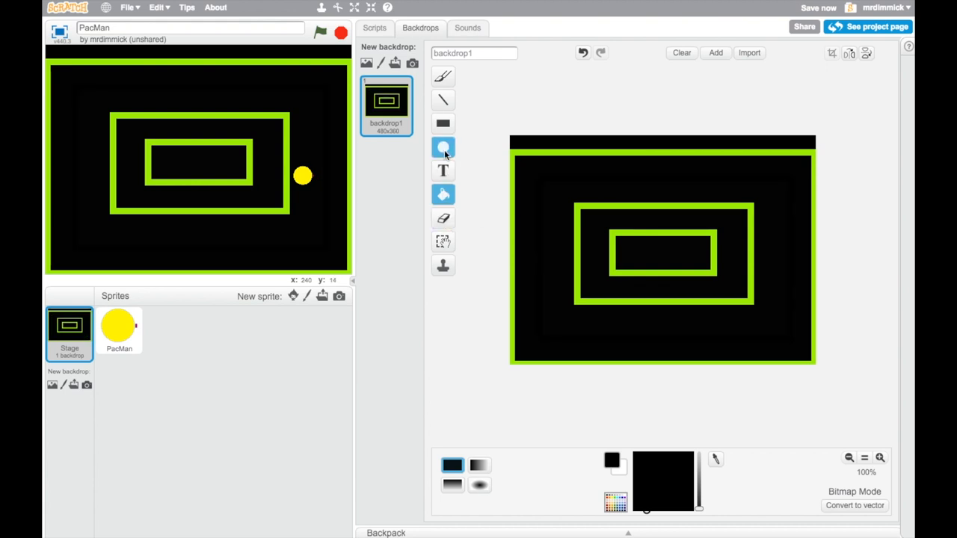
click(442, 122)
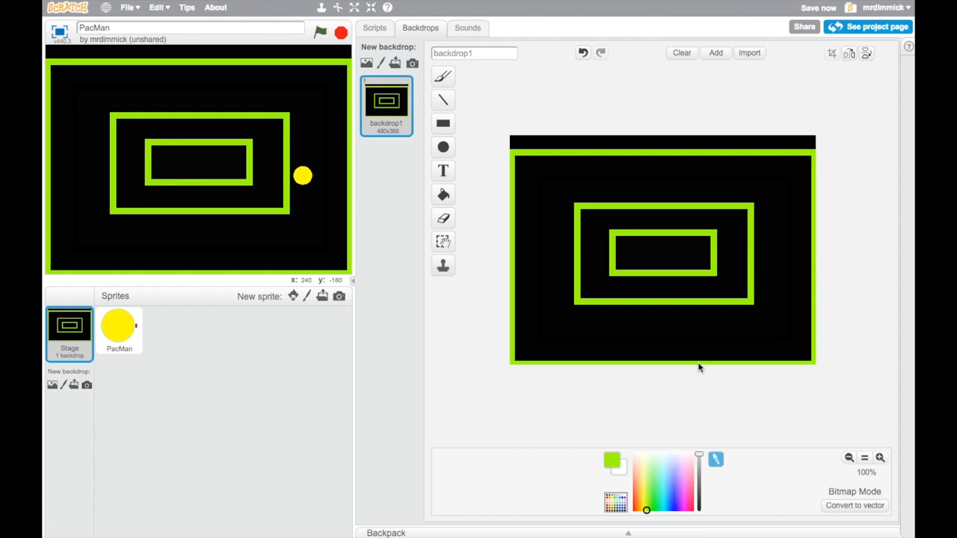
click(442, 122)
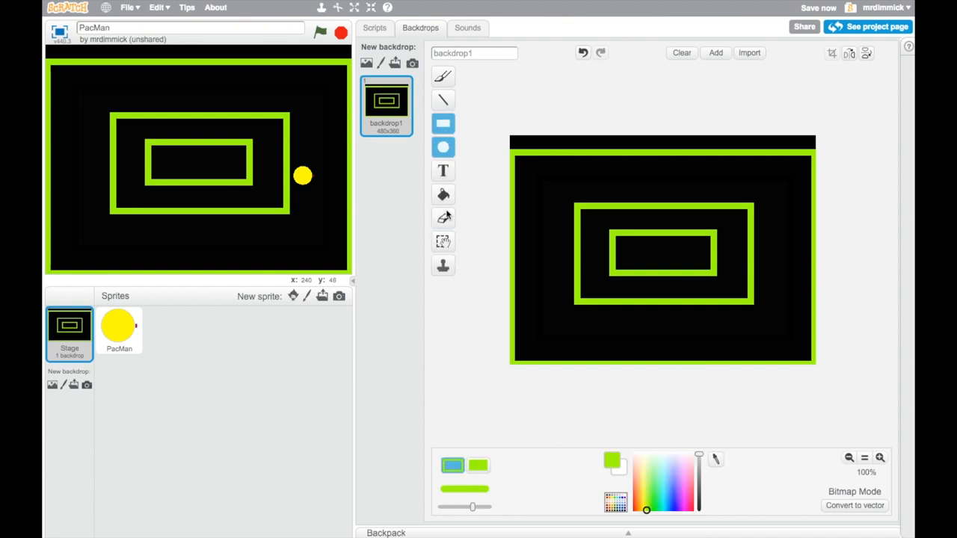
click(442, 148)
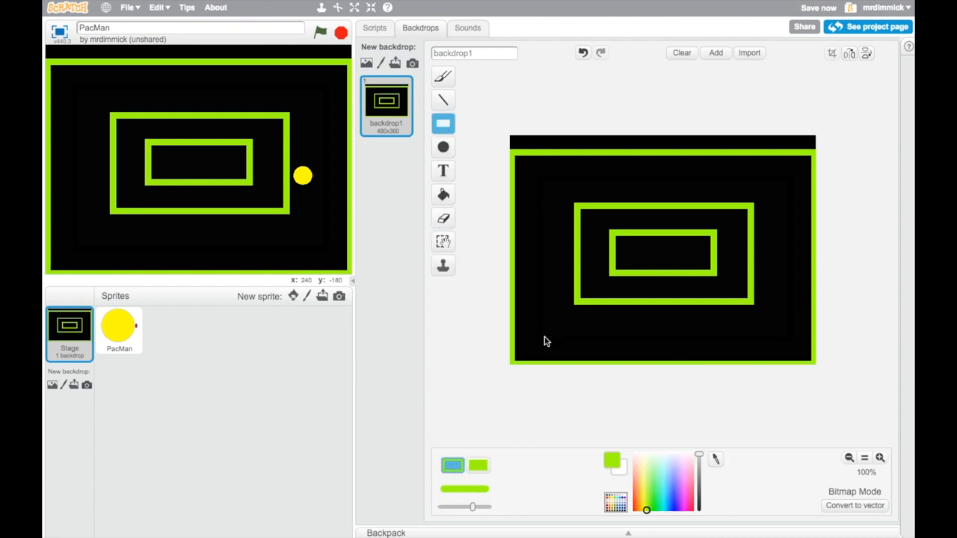
mouse_move(553, 333)
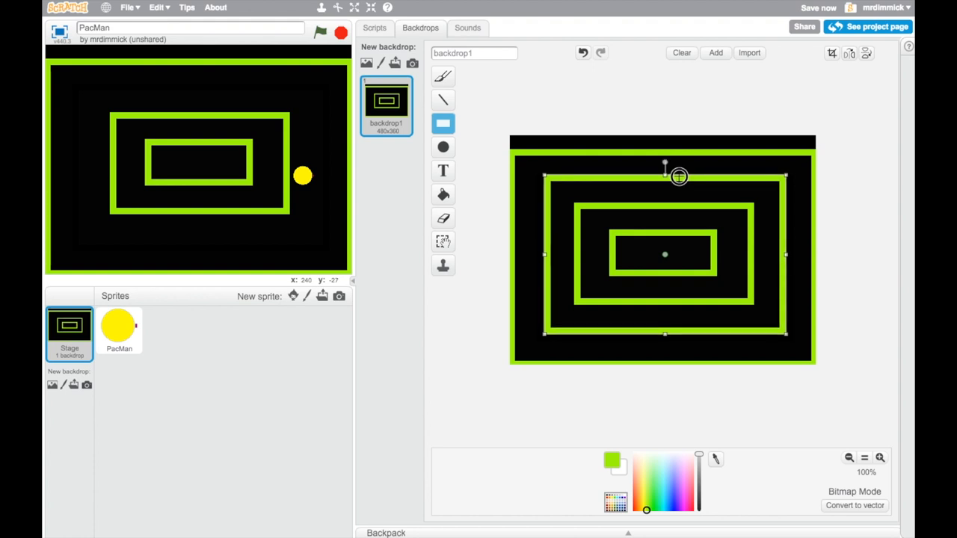
mouse_move(479, 281)
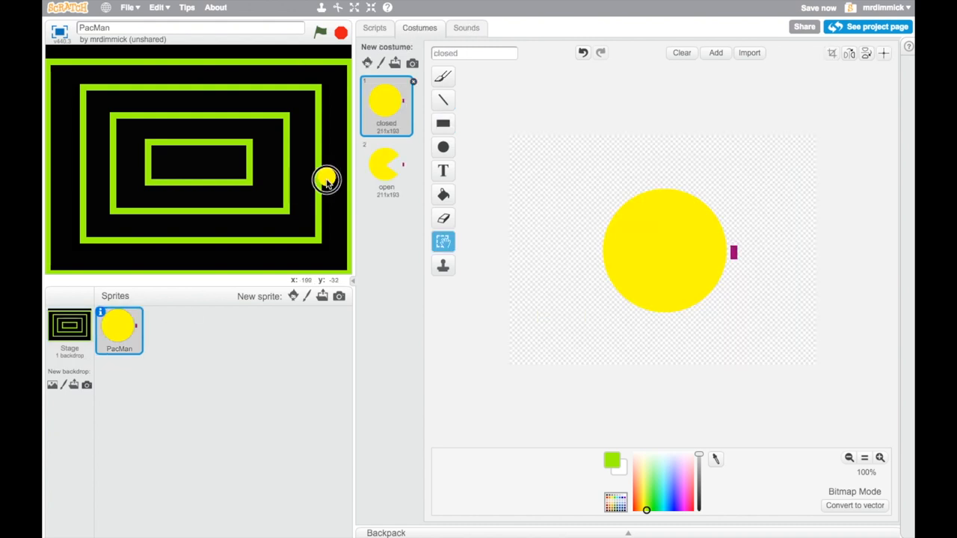
mouse_move(246, 253)
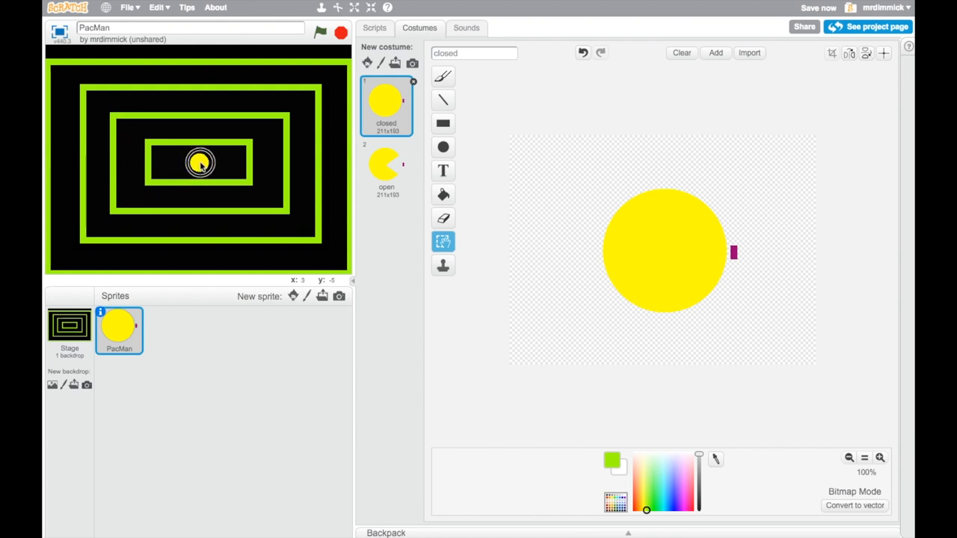
mouse_move(151, 59)
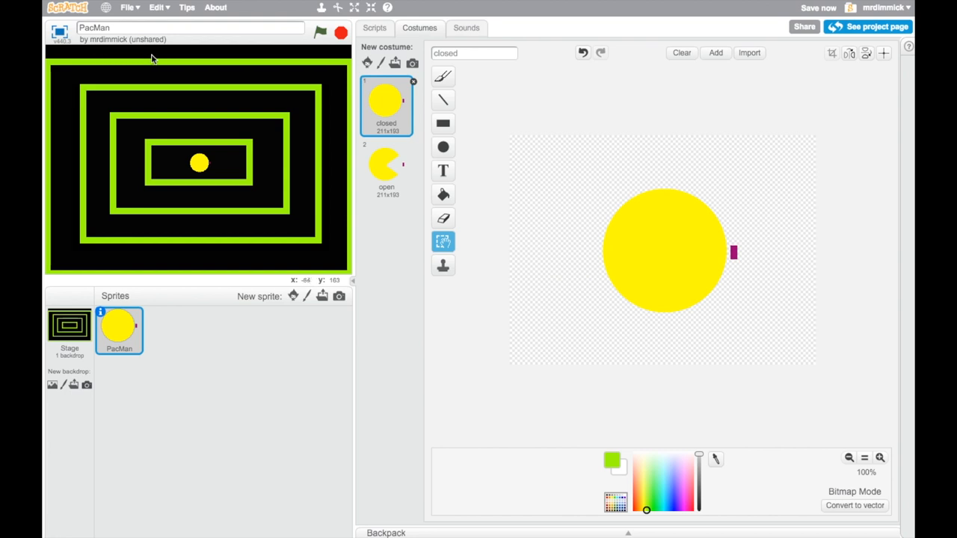
mouse_move(96, 59)
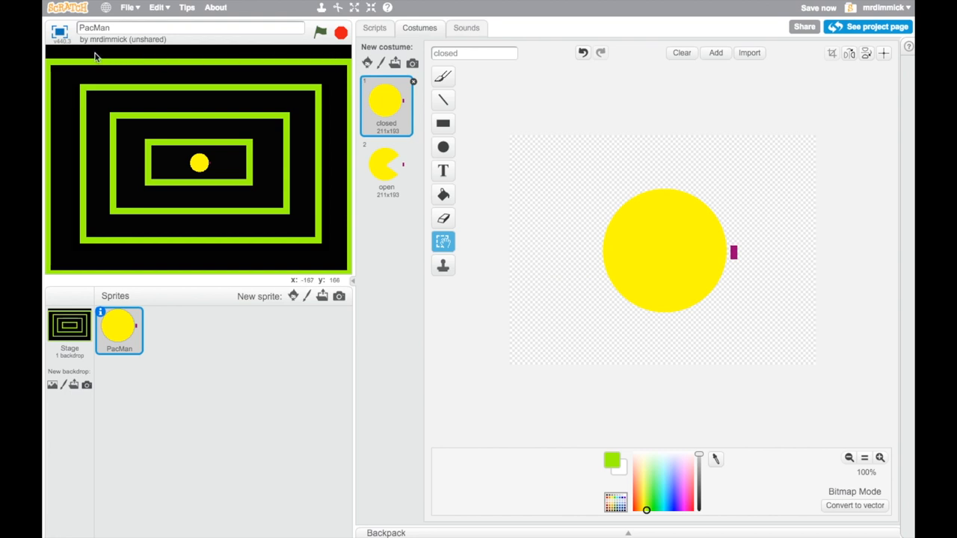
mouse_move(275, 51)
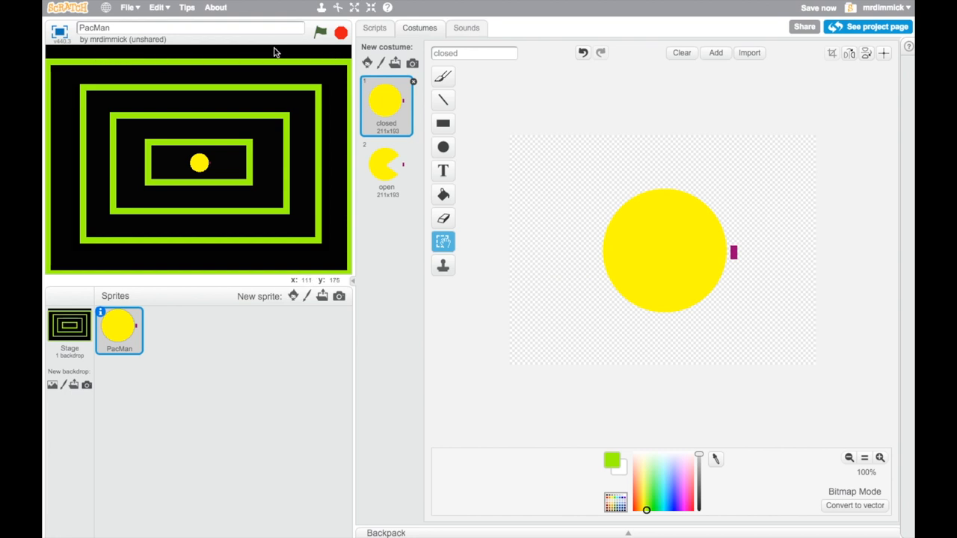
mouse_move(322, 60)
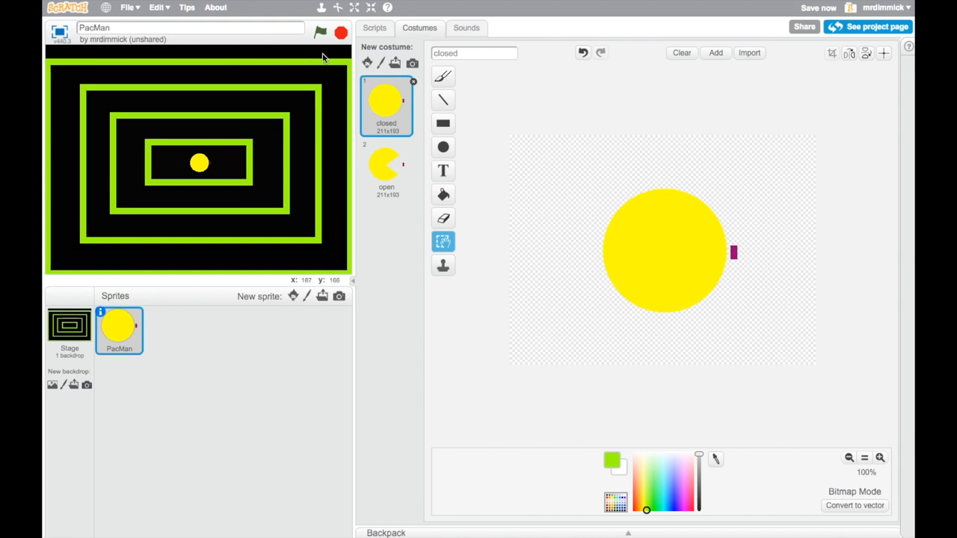
mouse_move(146, 59)
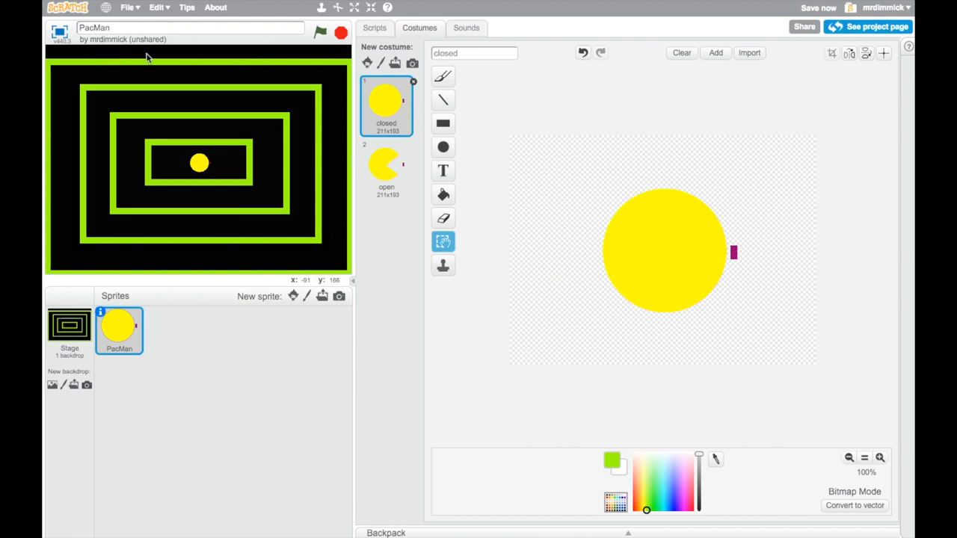
mouse_move(331, 58)
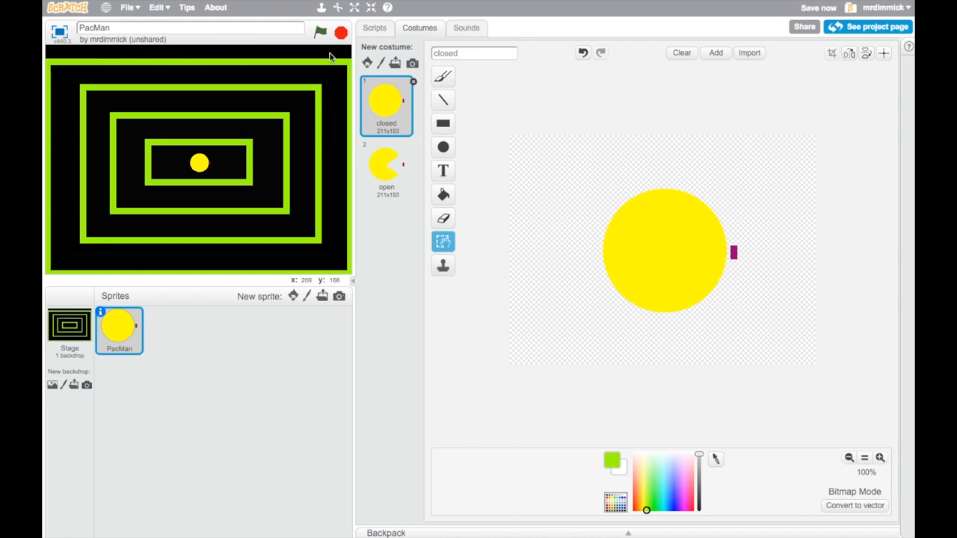
mouse_move(340, 56)
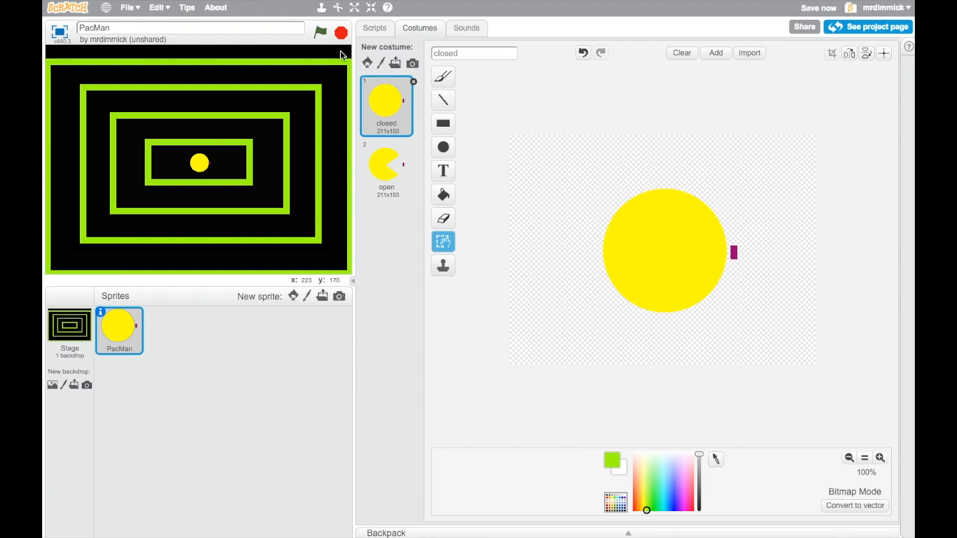
mouse_move(323, 55)
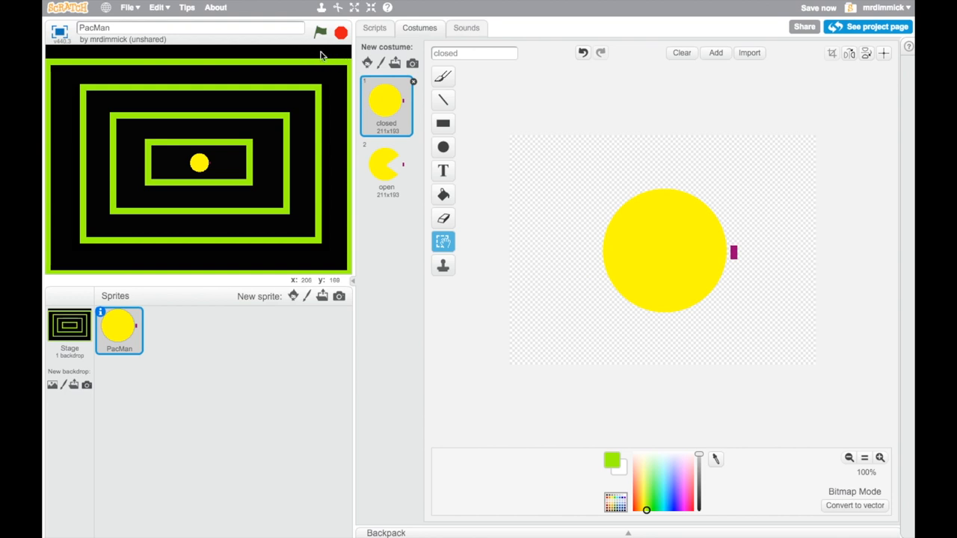
mouse_move(312, 56)
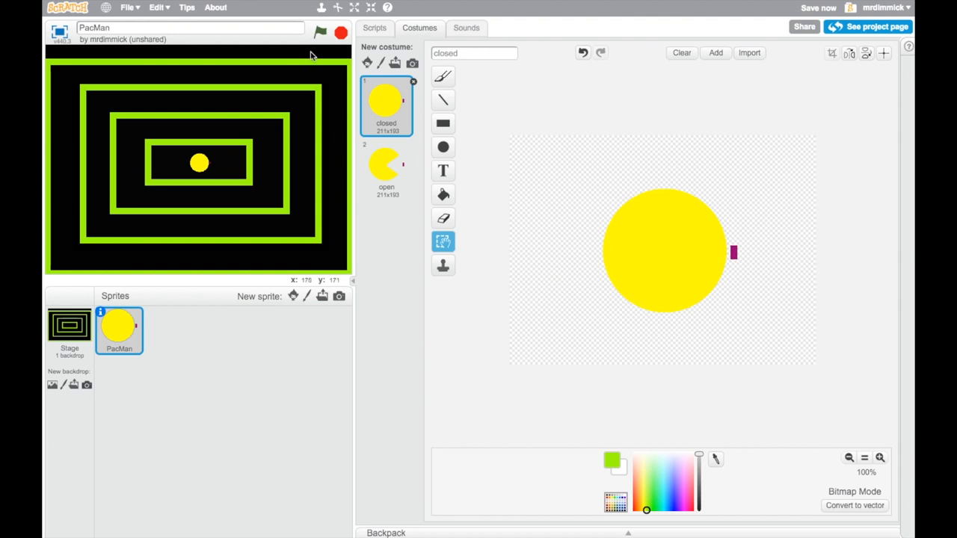
mouse_move(202, 164)
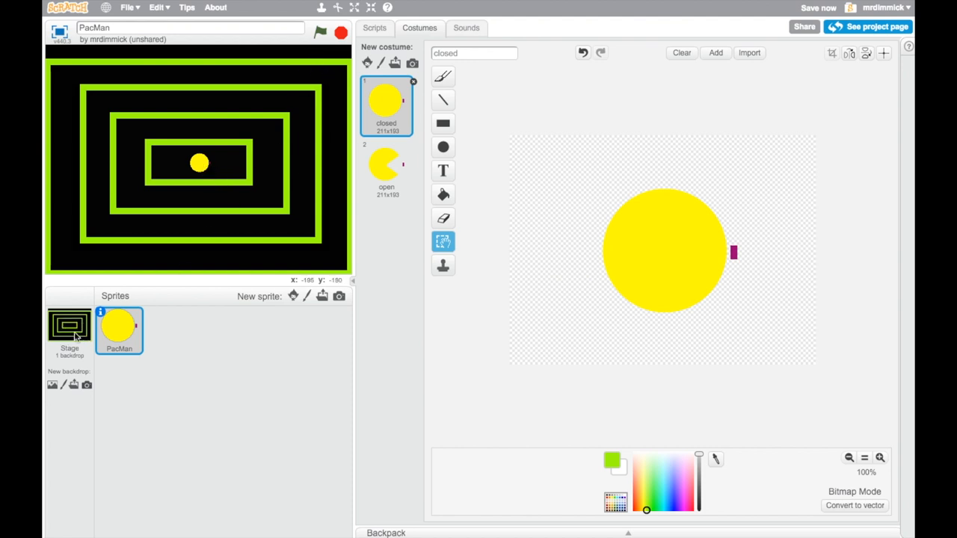
Step: Return to the Stage's backdrop editor with Pac-Man centred in the maze
click(69, 325)
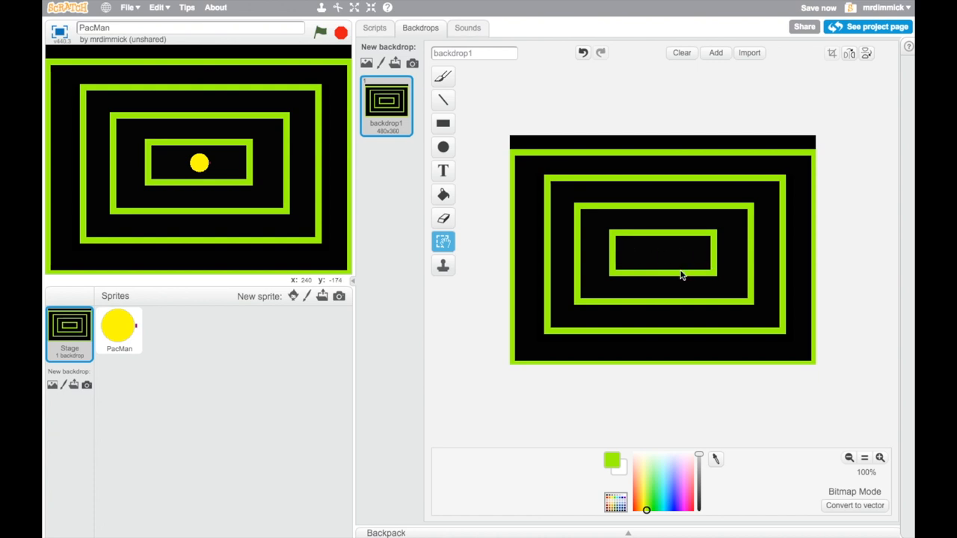
mouse_move(536, 199)
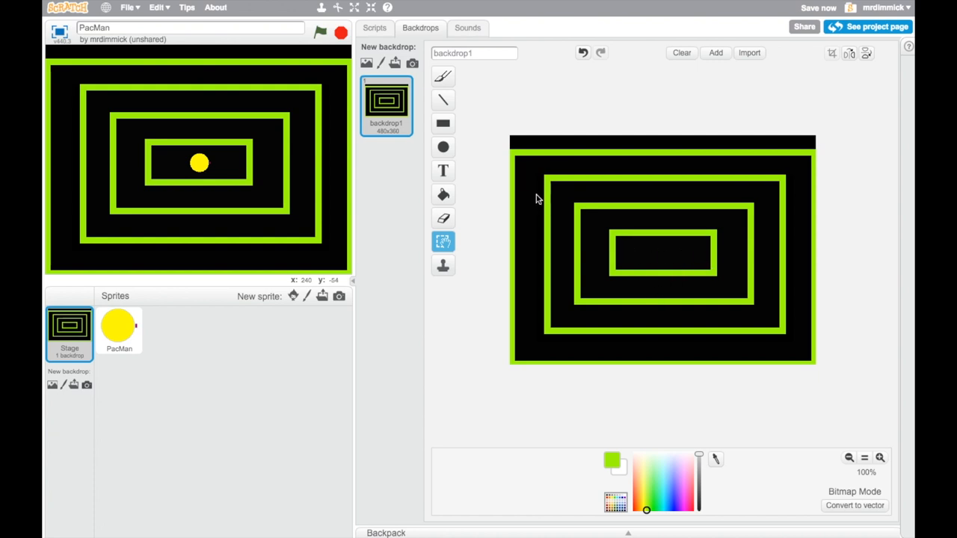
mouse_move(478, 158)
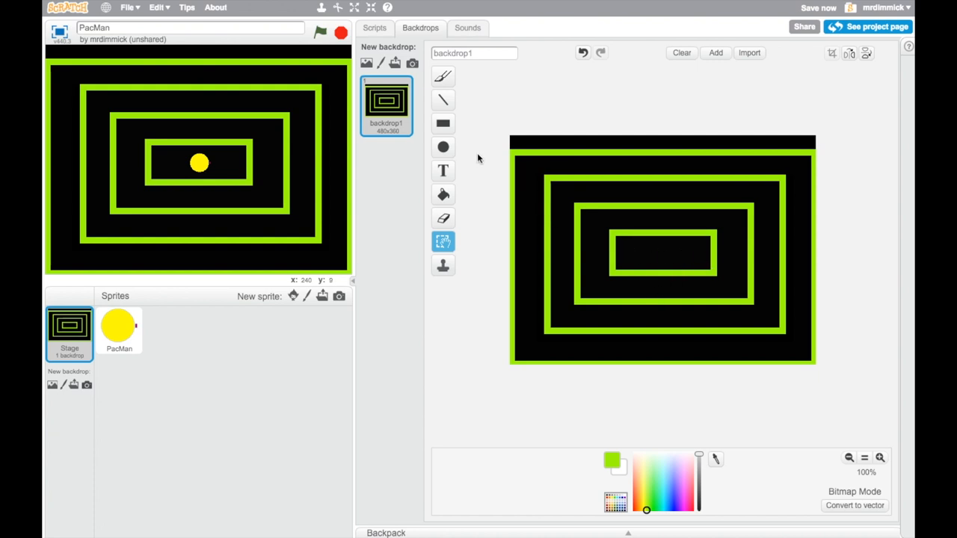
mouse_move(442, 122)
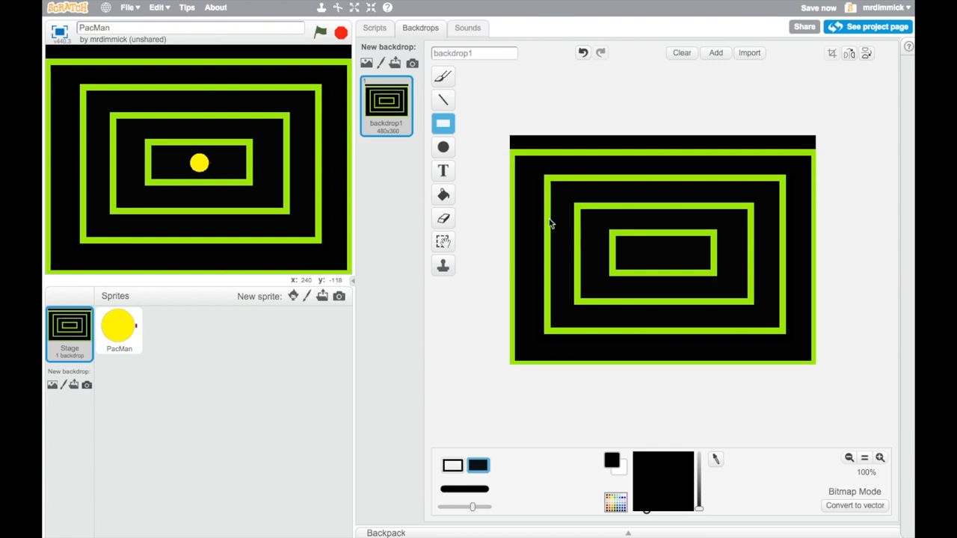
mouse_move(551, 216)
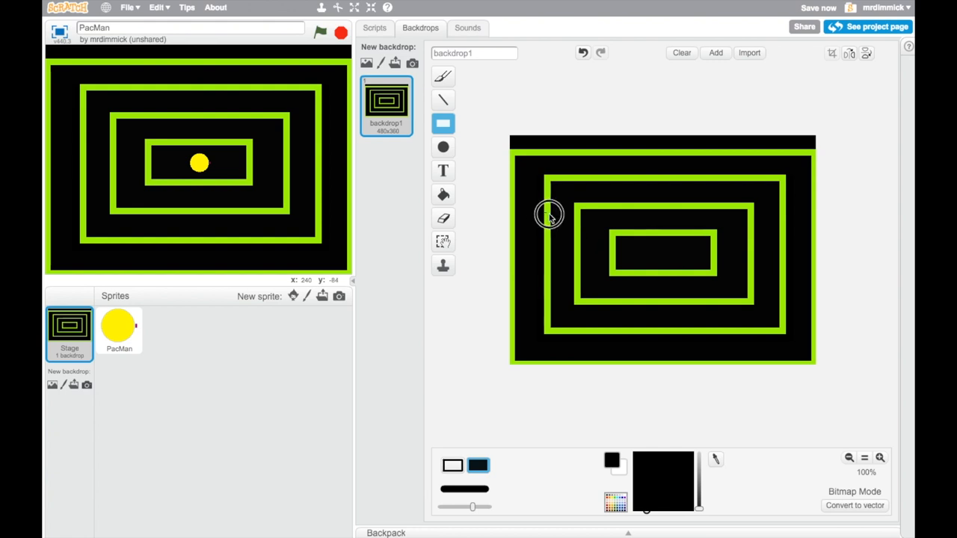
mouse_move(553, 239)
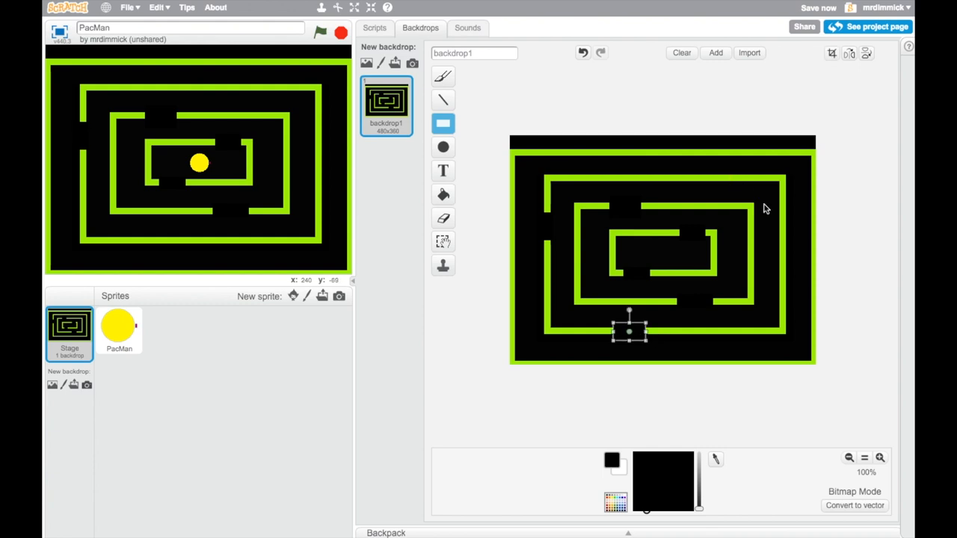
mouse_move(775, 227)
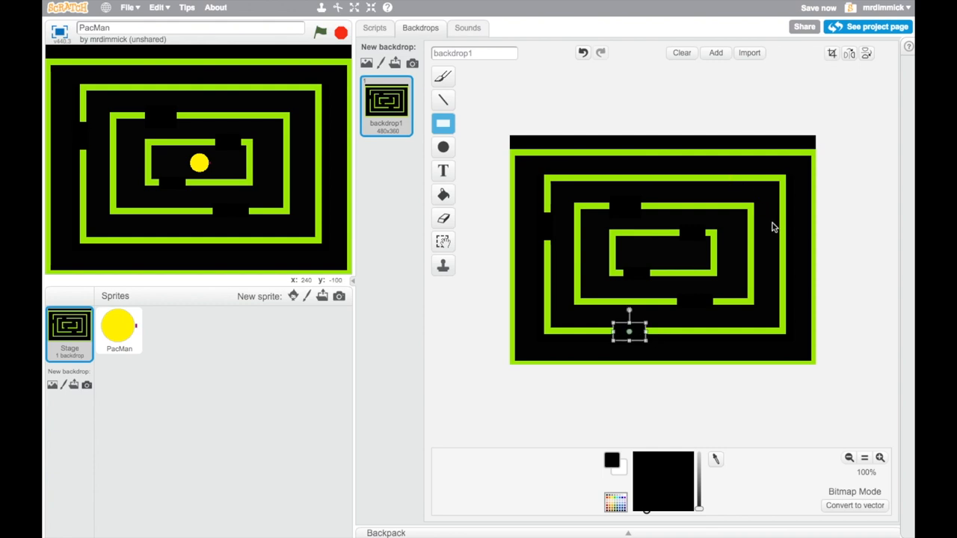
Step: Cut a black gap into the right-hand lime-green maze wall
drag(630, 332, 781, 239)
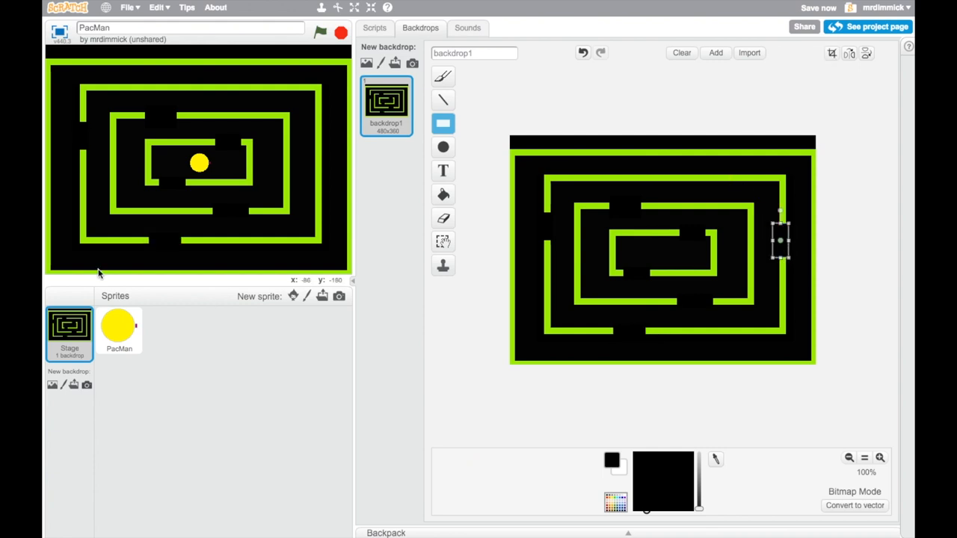
mouse_move(592, 260)
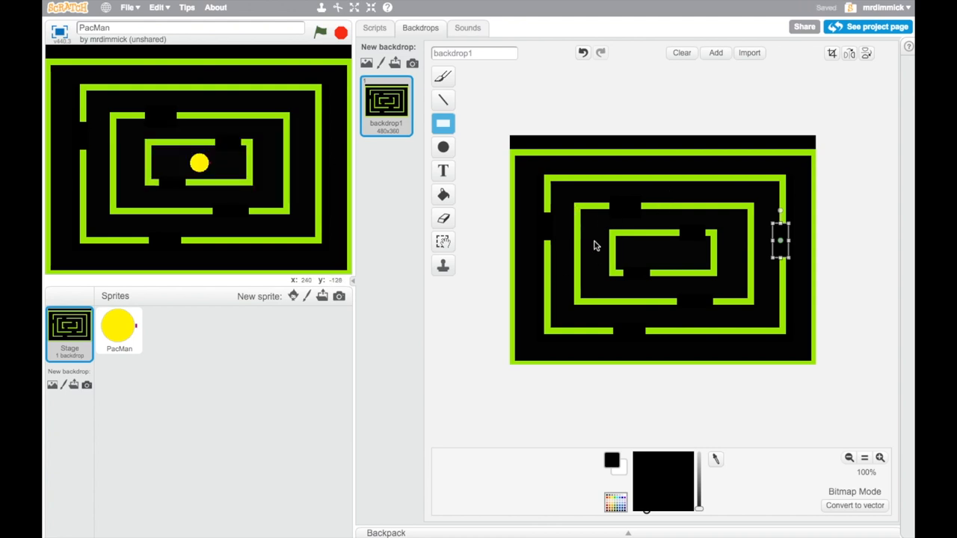
mouse_move(442, 99)
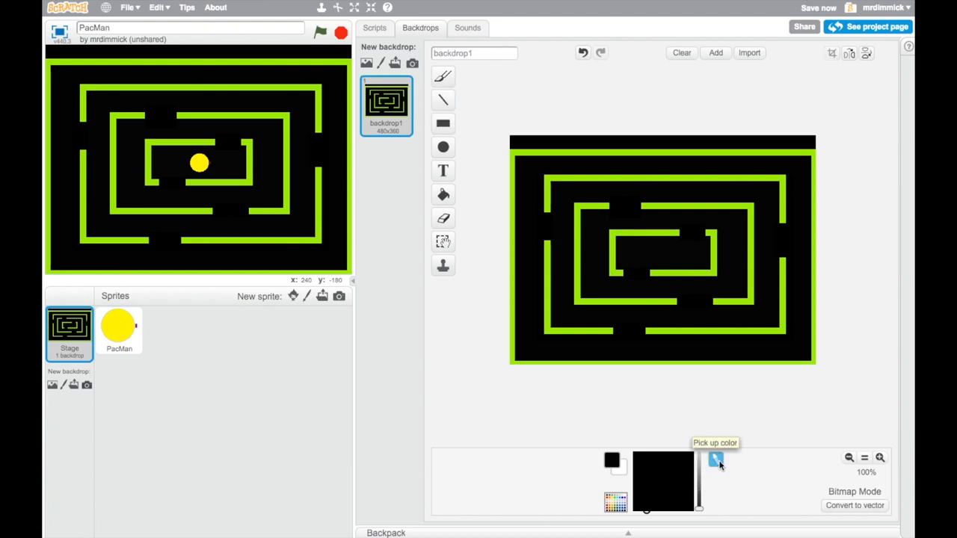
mouse_move(629, 305)
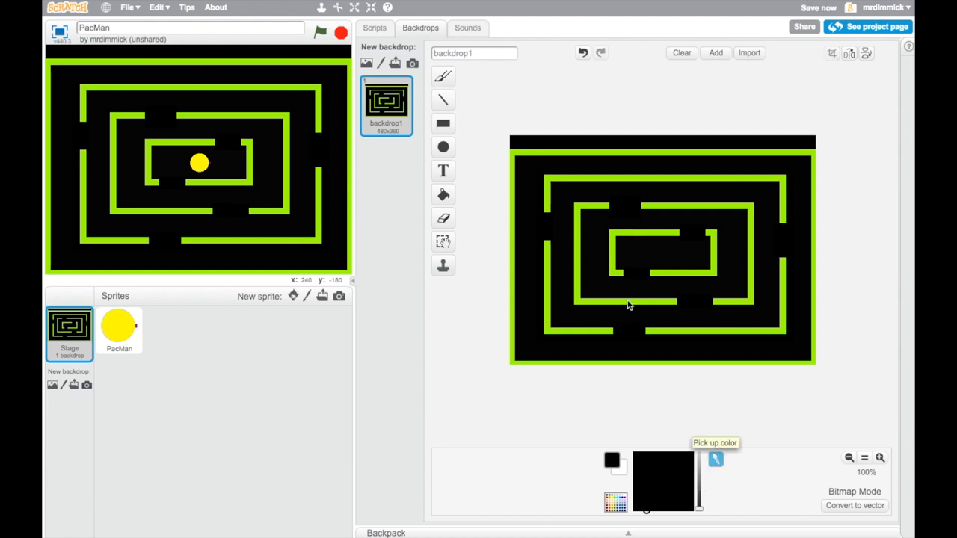
Step: Switch the backdrop painter to the Line tool for drawing lime-green barrier walls
click(442, 100)
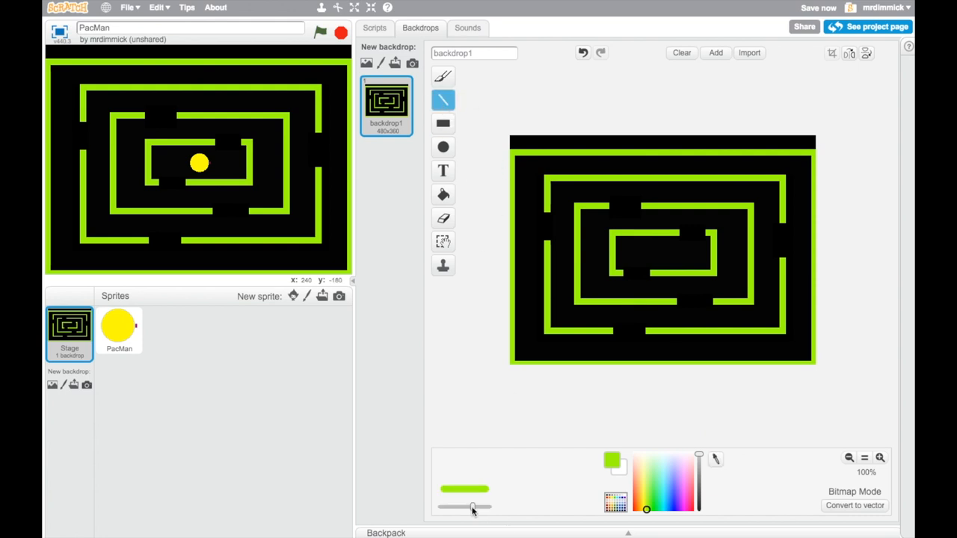
mouse_move(471, 507)
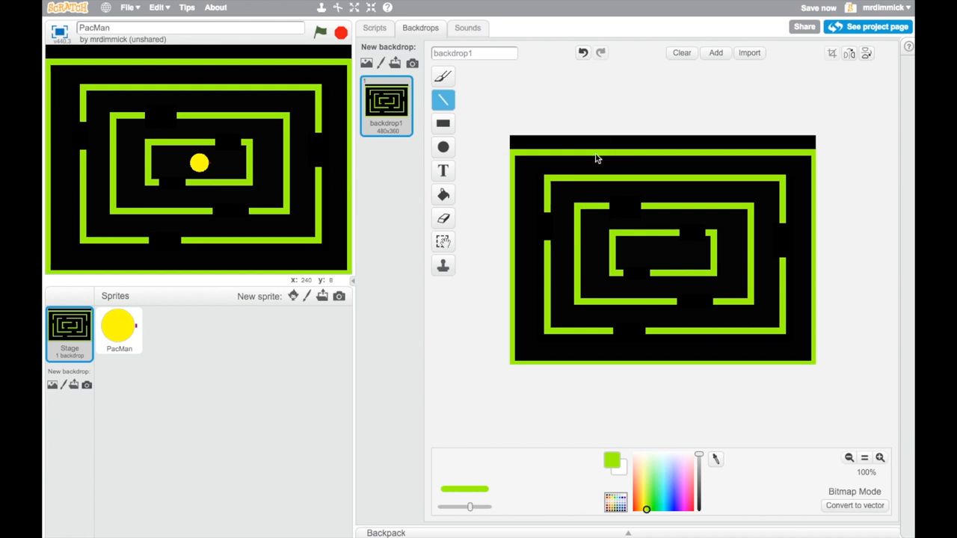
mouse_move(605, 157)
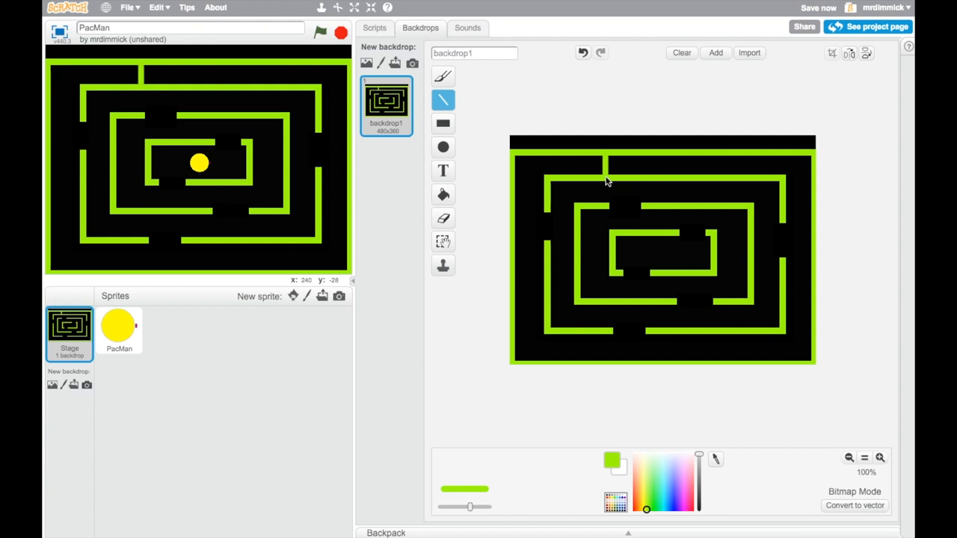
mouse_move(586, 255)
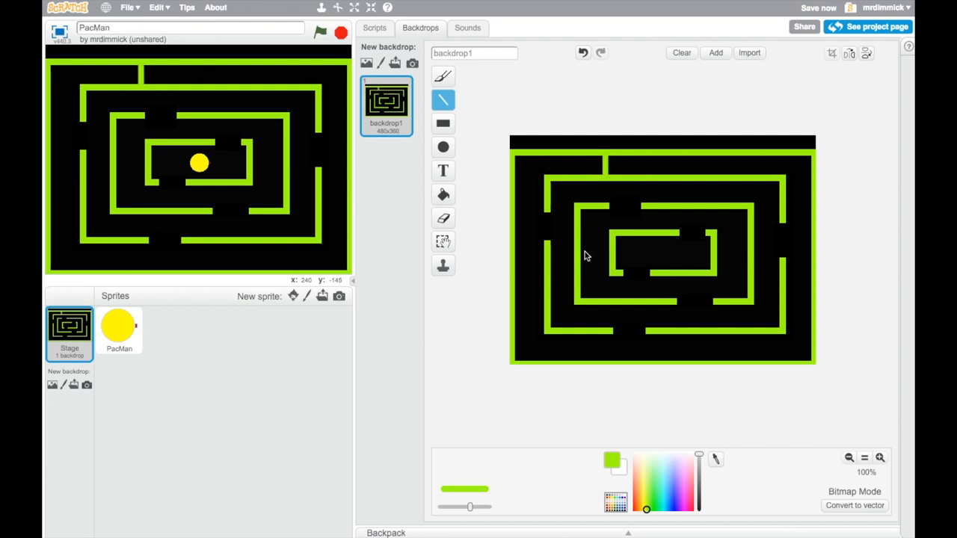
mouse_move(595, 168)
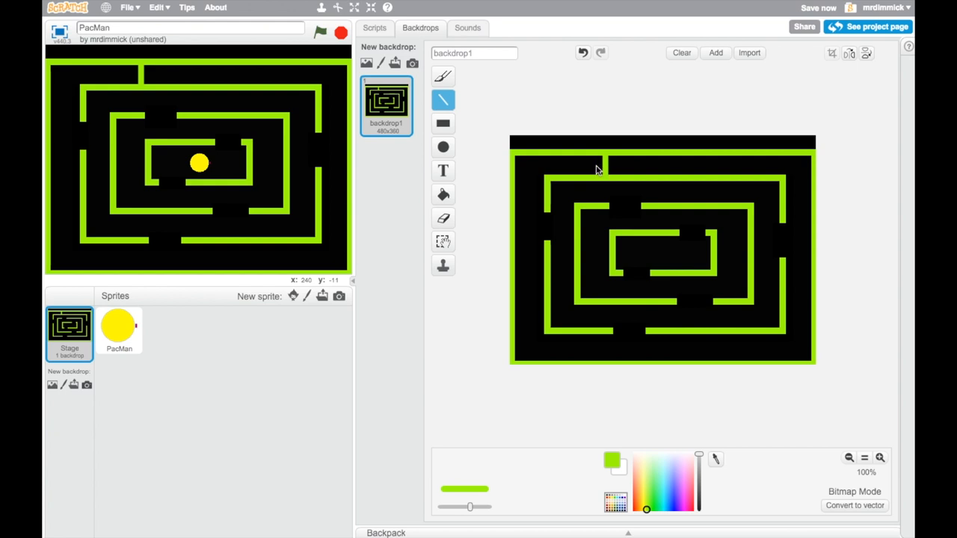
mouse_move(571, 197)
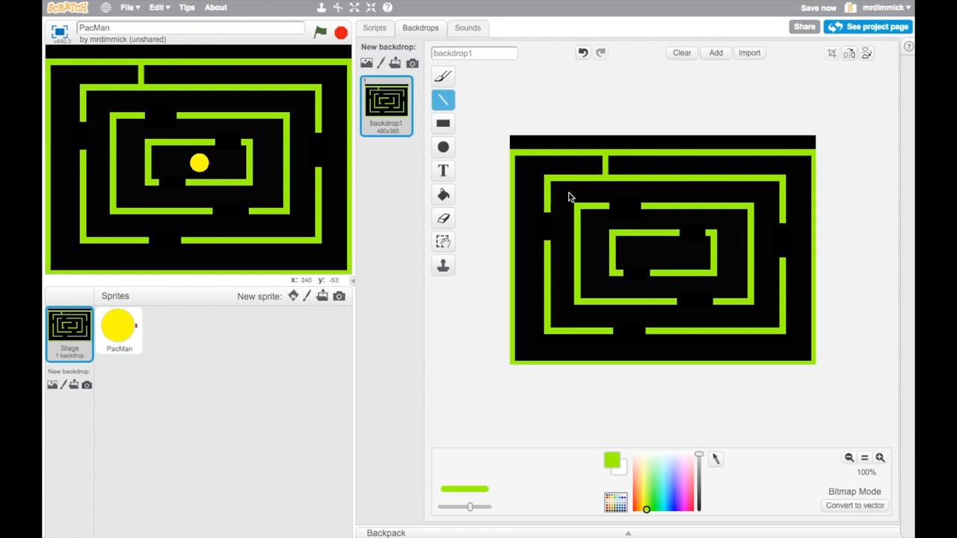
mouse_move(625, 222)
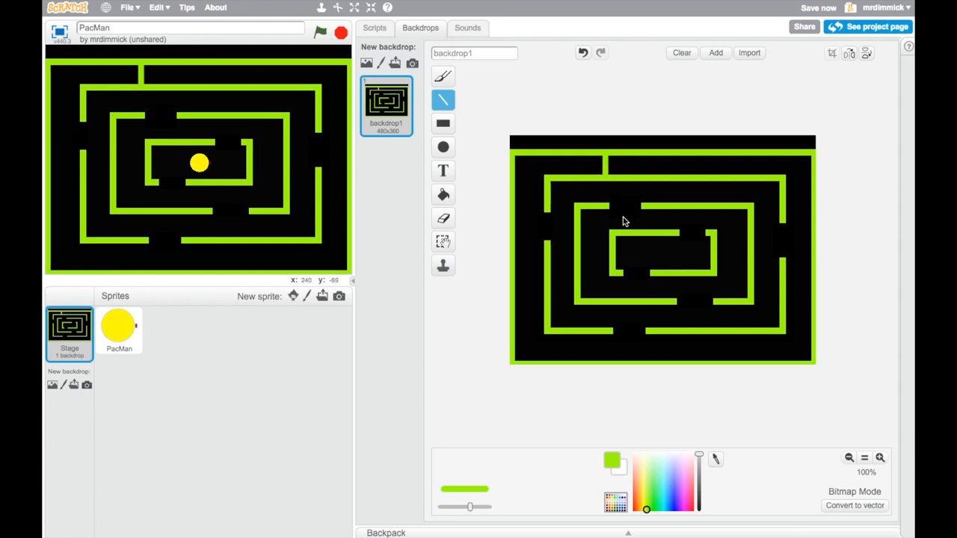
mouse_move(598, 278)
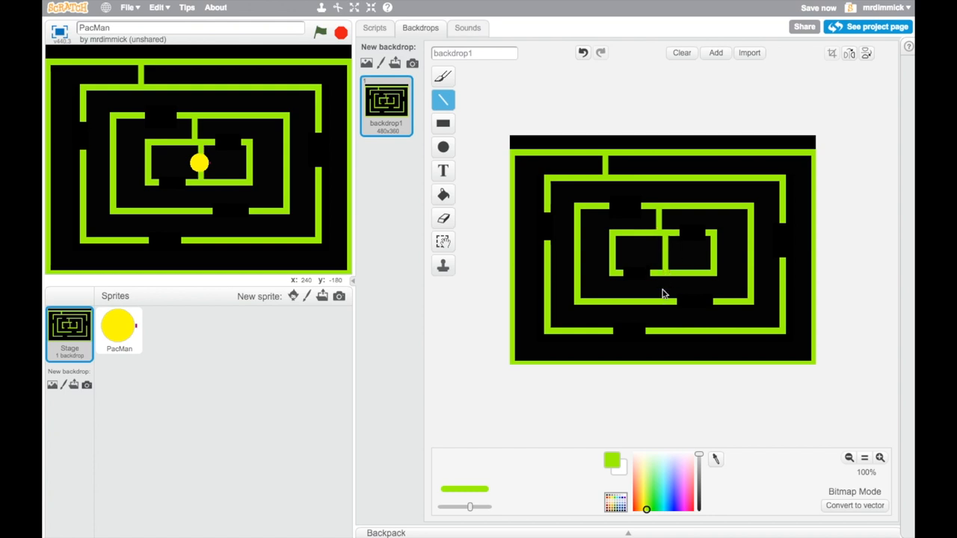
mouse_move(635, 257)
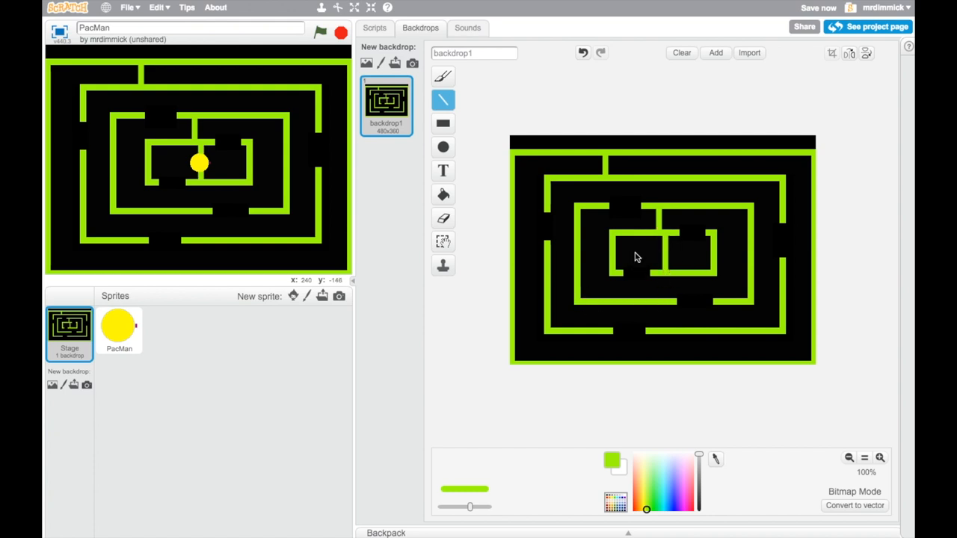
mouse_move(626, 285)
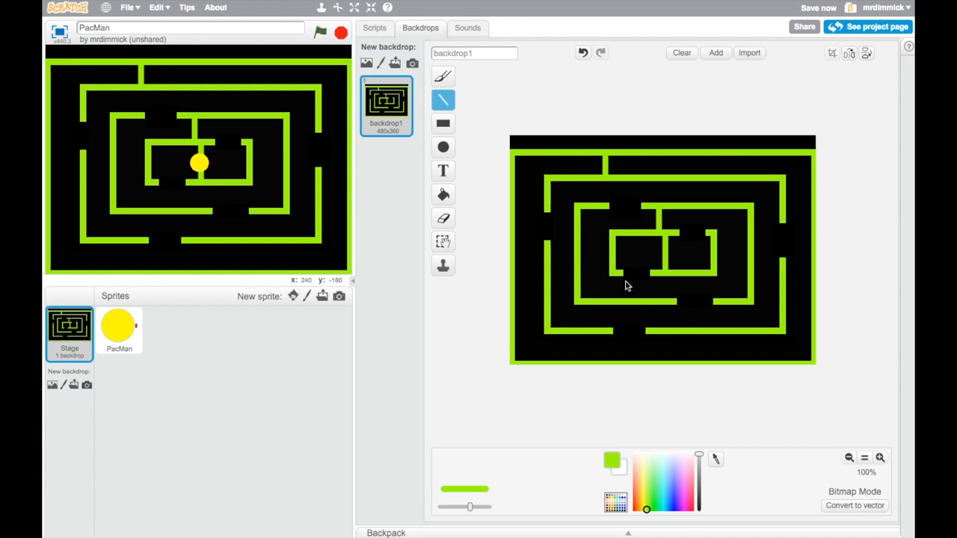
mouse_move(640, 227)
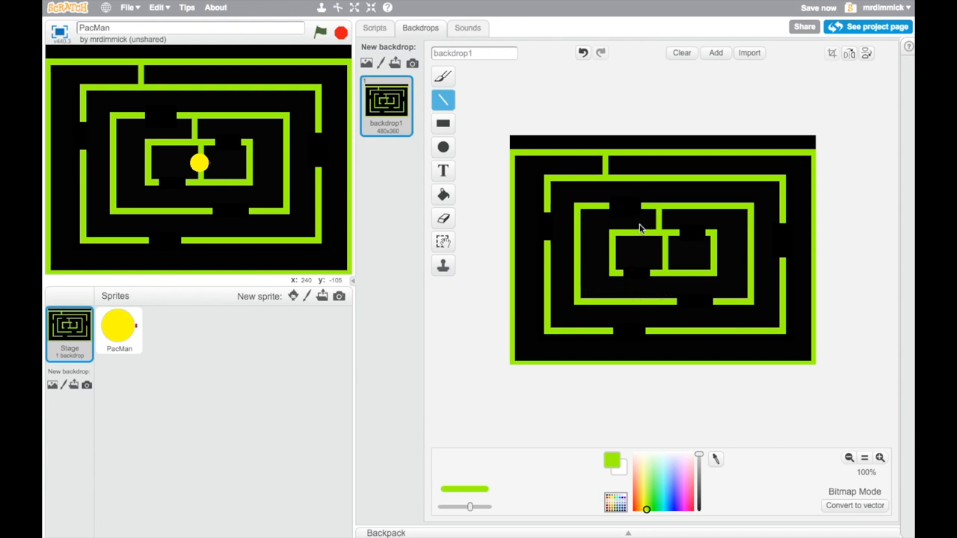
mouse_move(770, 263)
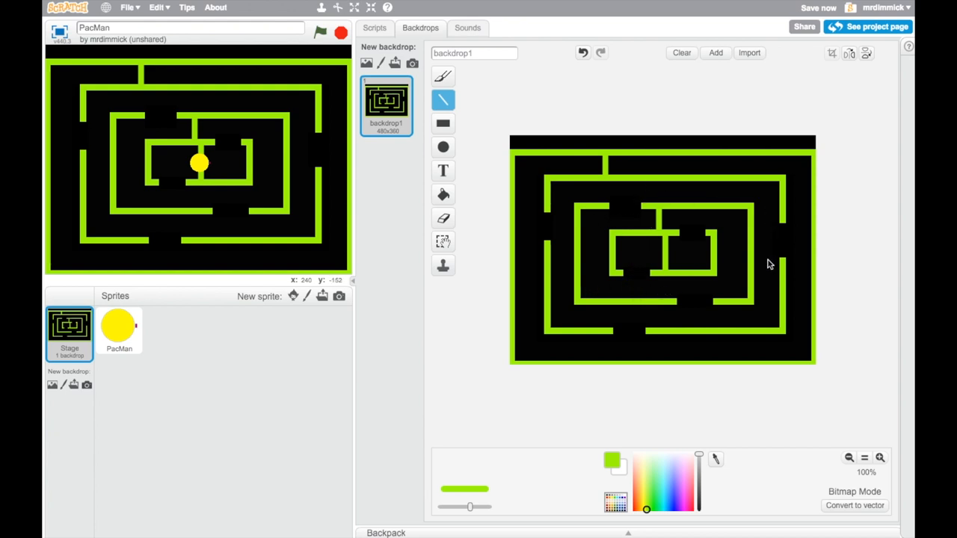
mouse_move(701, 305)
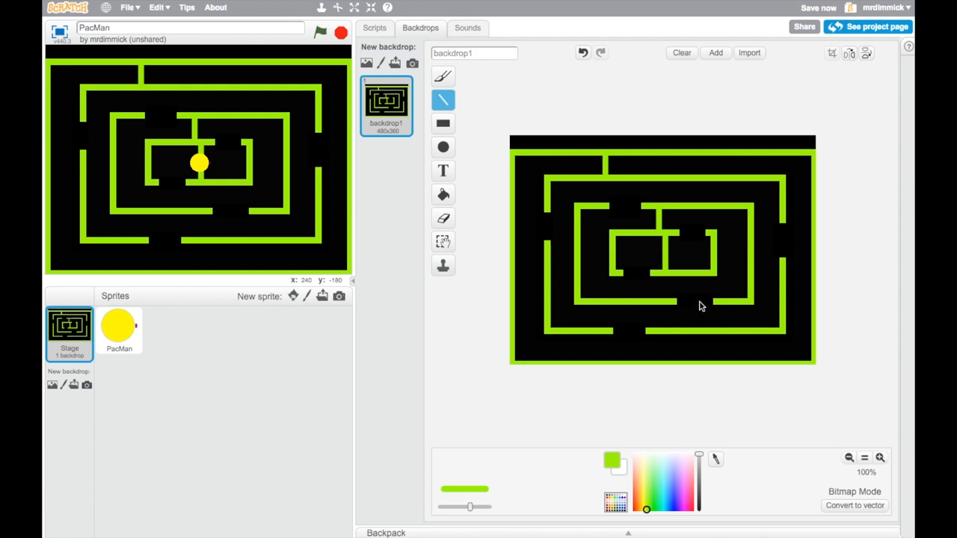
mouse_move(729, 186)
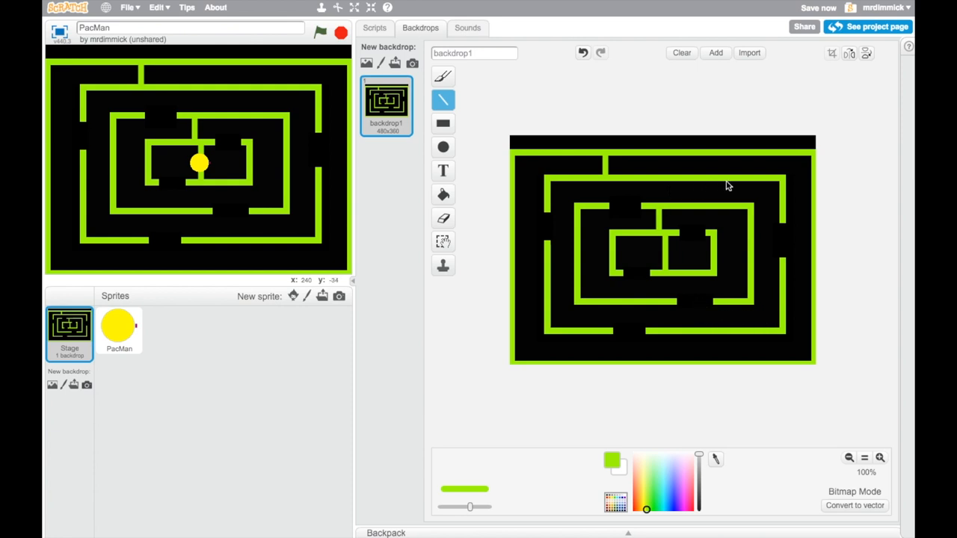
mouse_move(559, 197)
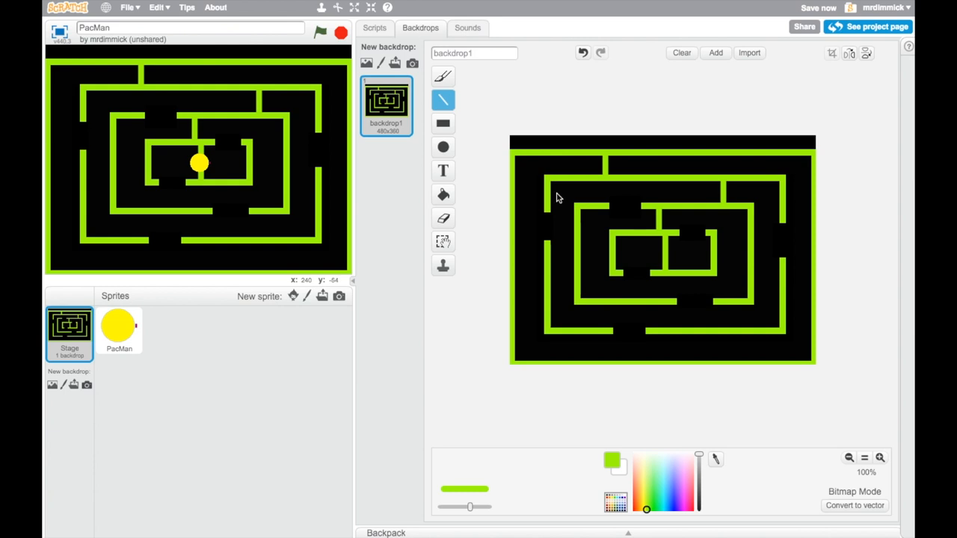
mouse_move(562, 271)
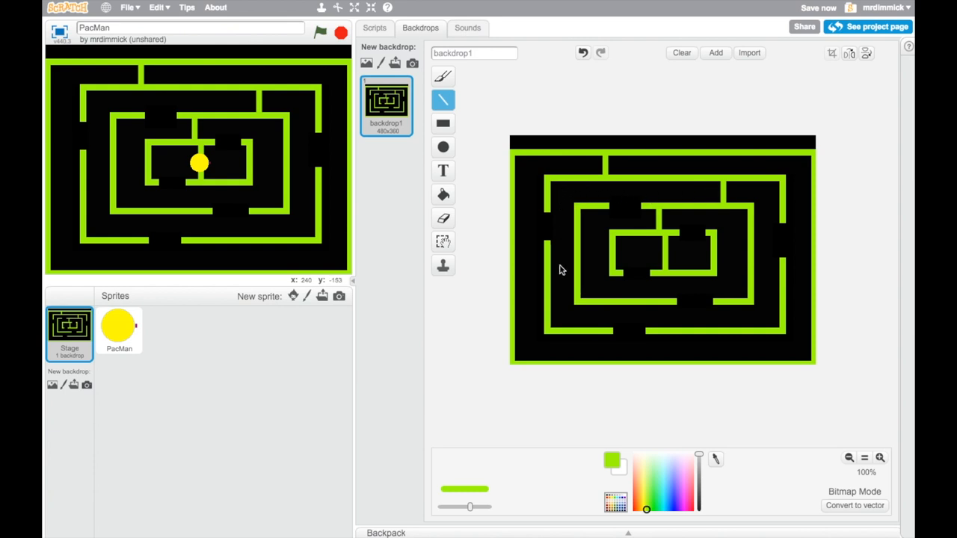
mouse_move(695, 221)
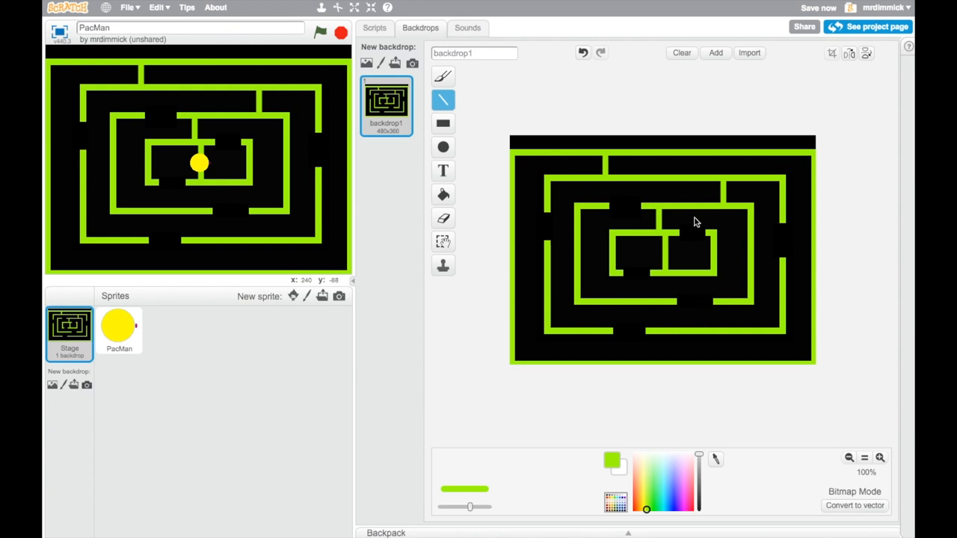
mouse_move(571, 308)
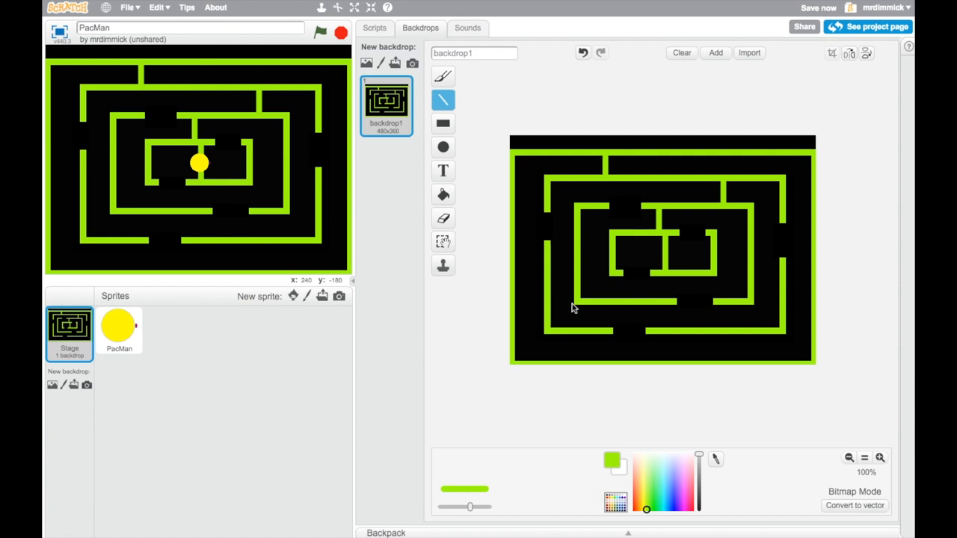
mouse_move(681, 325)
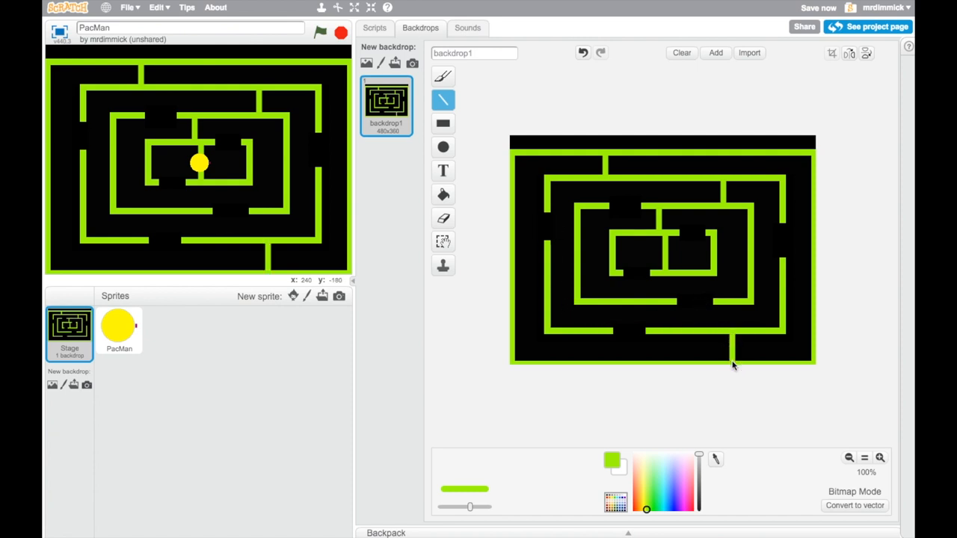
mouse_move(701, 353)
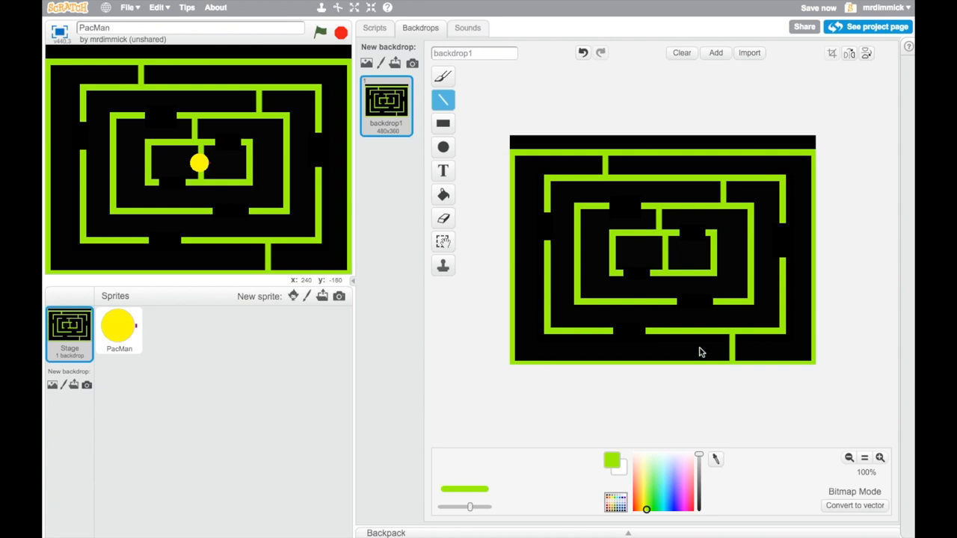
mouse_move(798, 242)
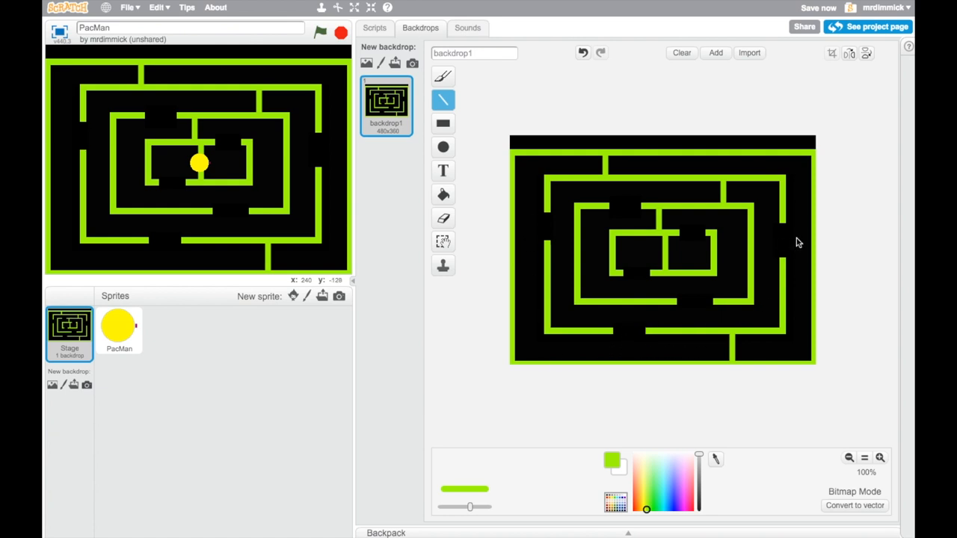
mouse_move(774, 292)
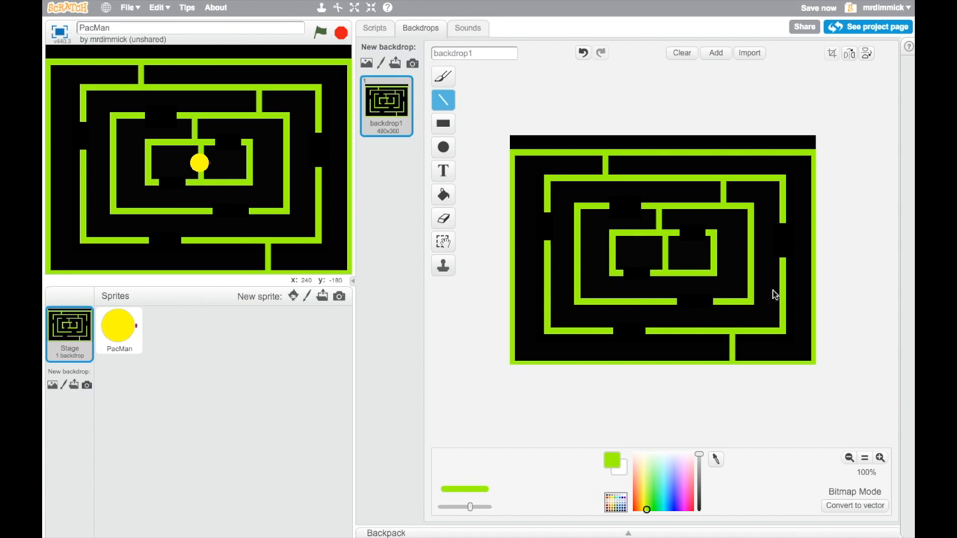
mouse_move(640, 260)
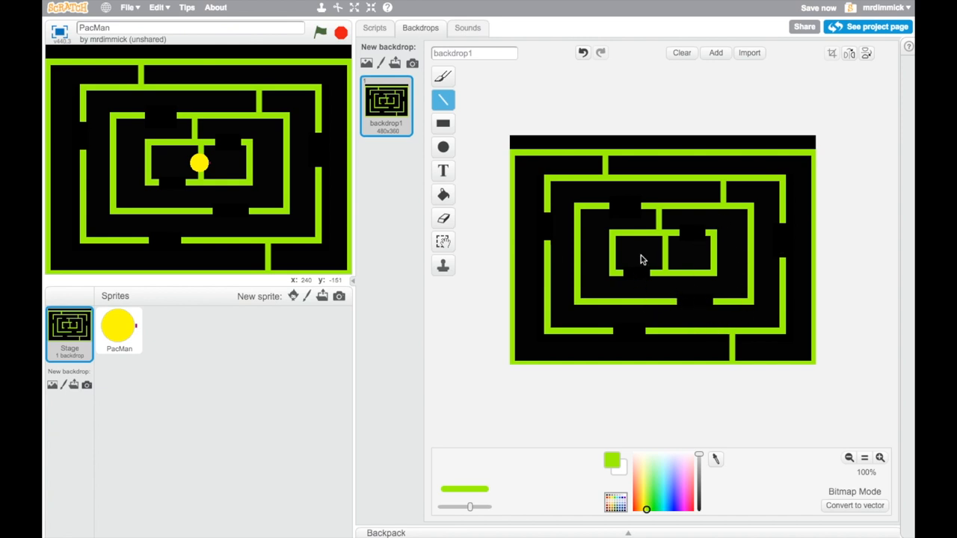
mouse_move(533, 253)
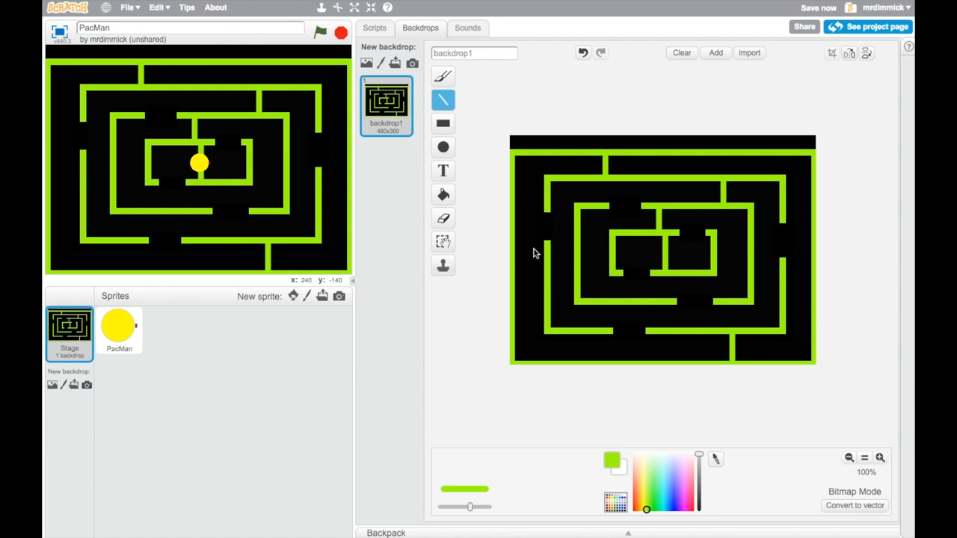
mouse_move(526, 234)
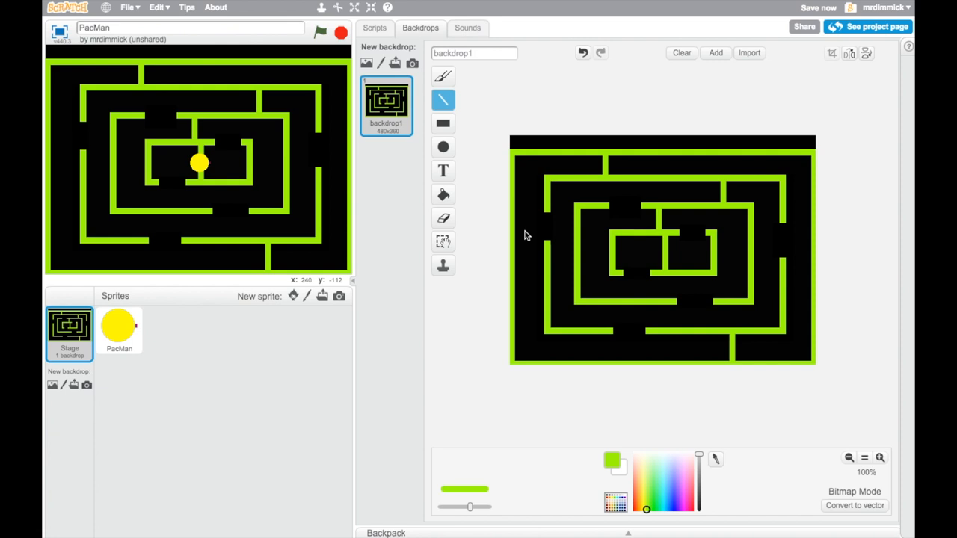
mouse_move(520, 224)
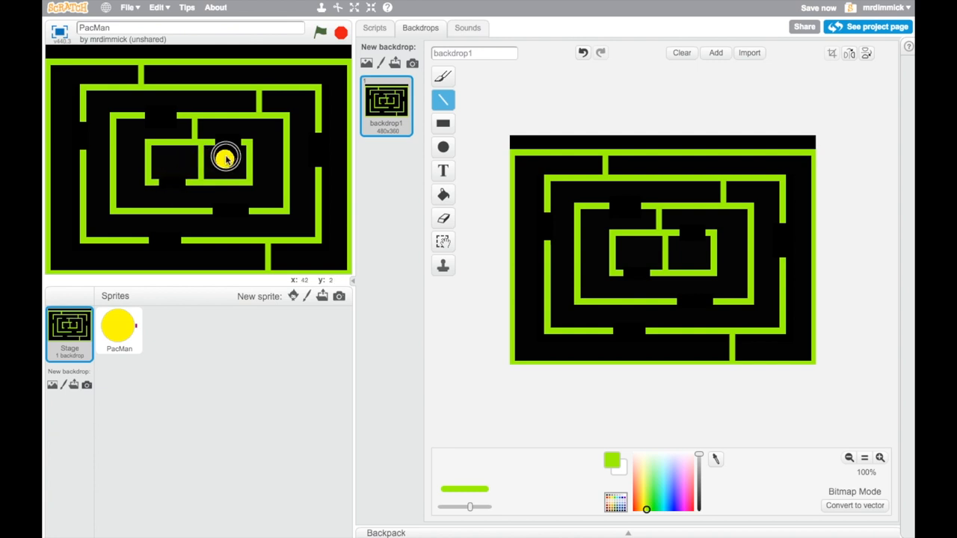
mouse_move(317, 148)
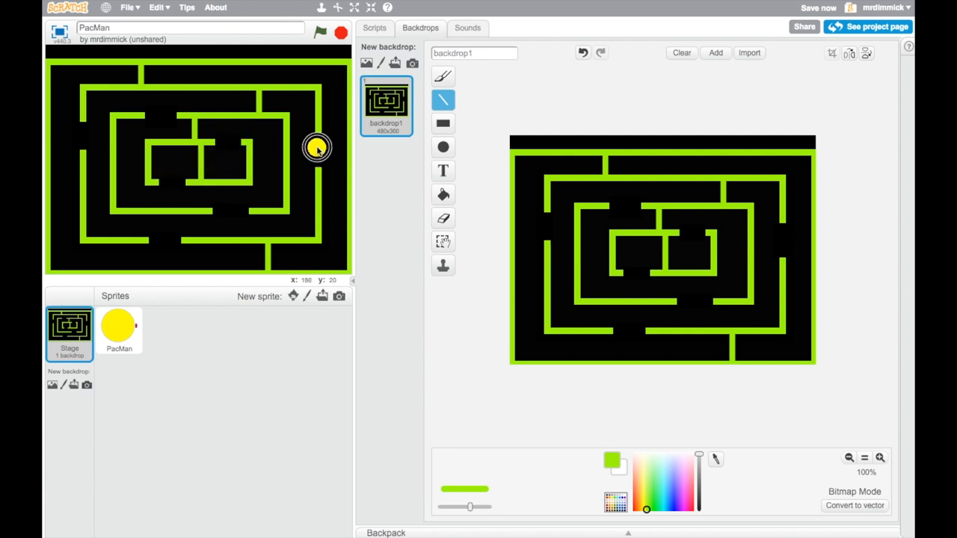
mouse_move(163, 204)
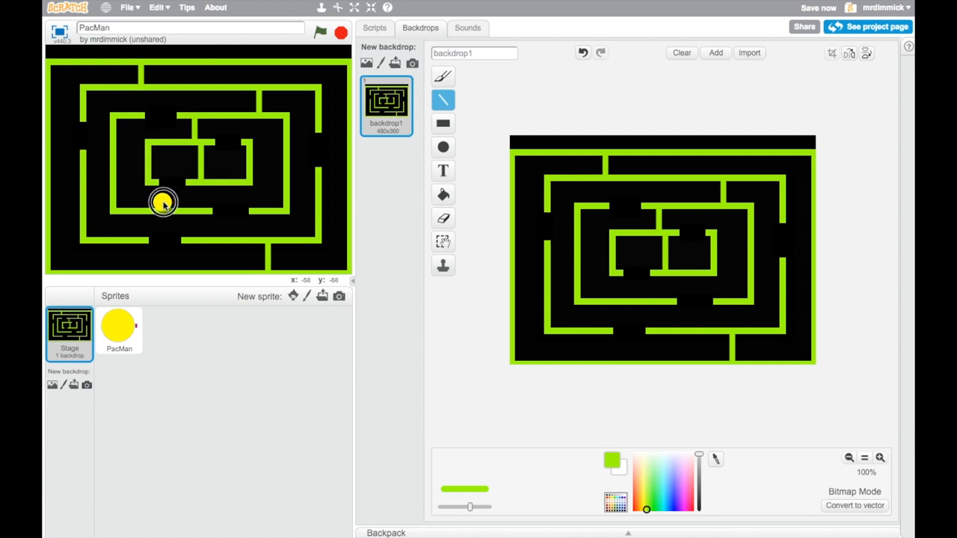
mouse_move(63, 133)
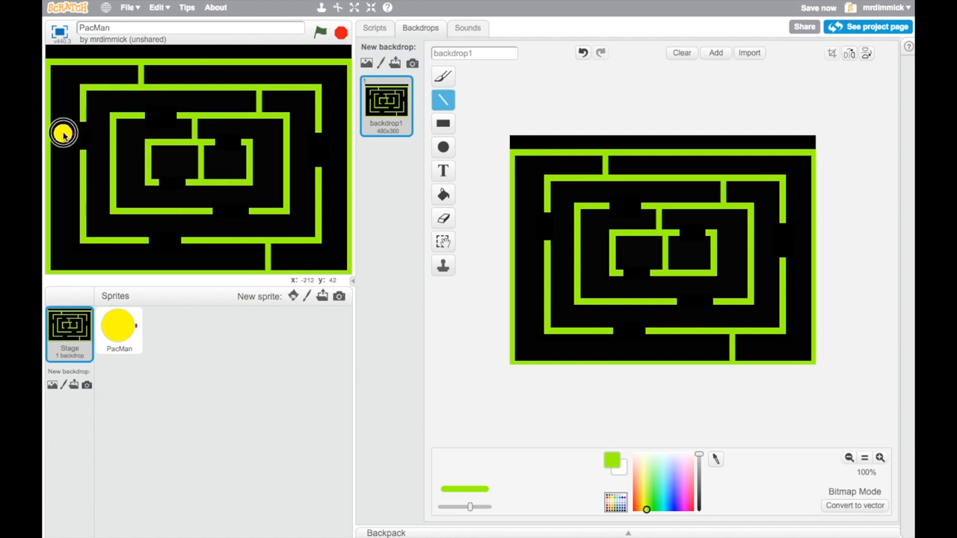
Step: Select the PacMan sprite to show its closed and open mouth costumes for editing
click(120, 328)
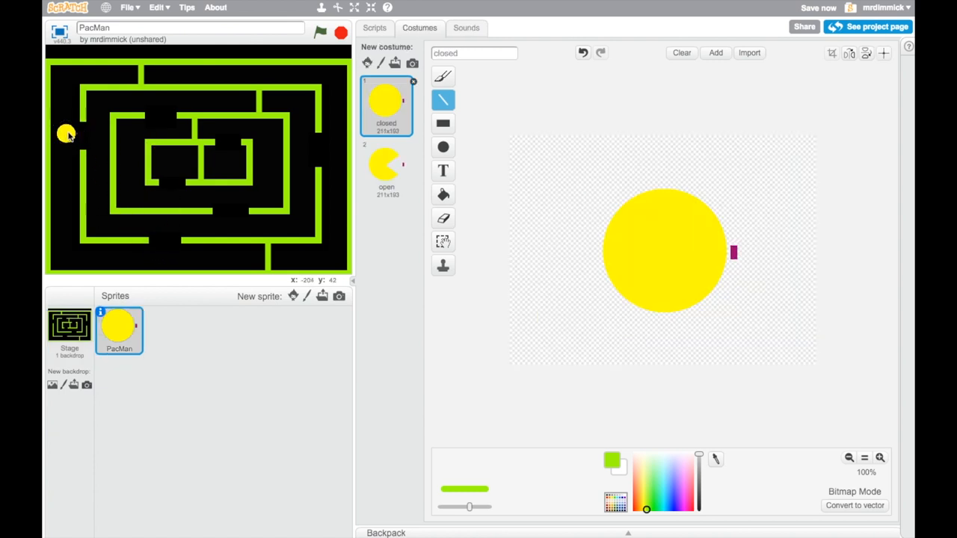